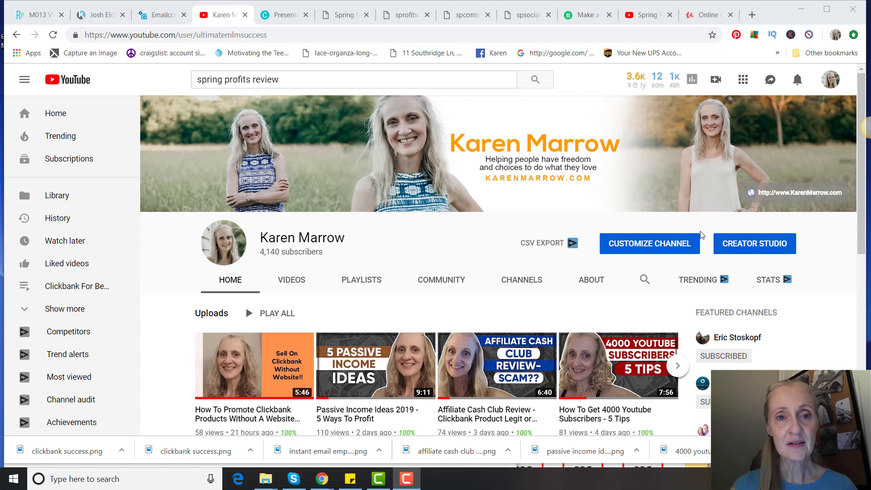
Step: Scroll the Spring Profits Review deck through title and product pages to the Owner/Cost slide
click(283, 15)
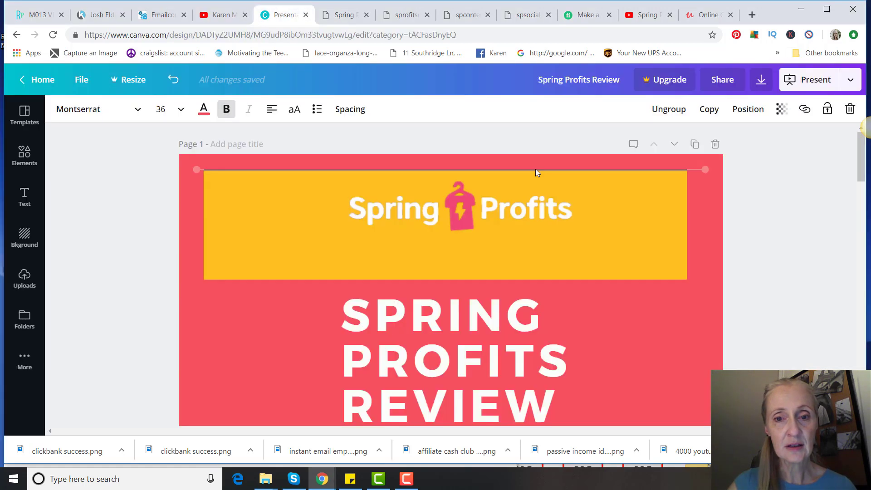
mouse_move(736, 246)
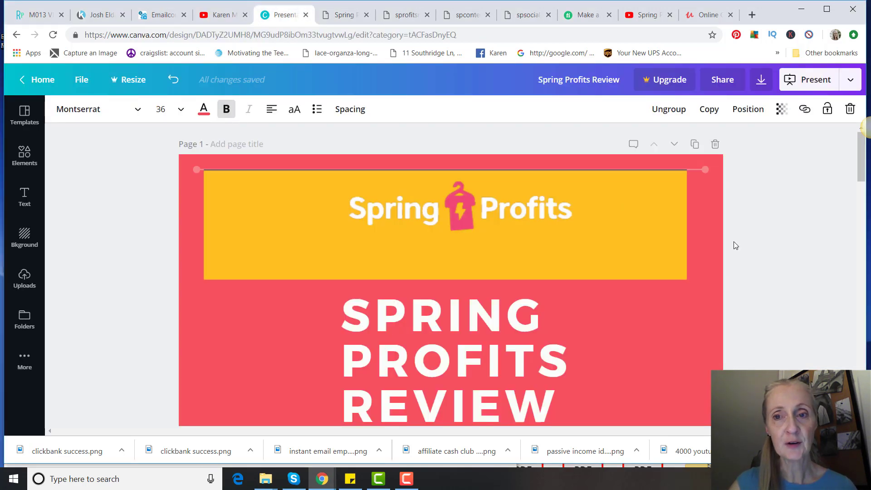
scroll(down, 3)
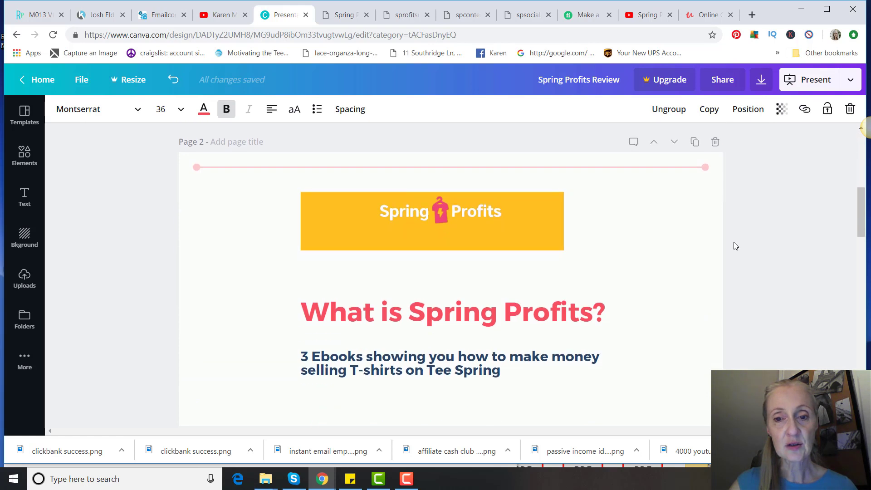
scroll(down, 3)
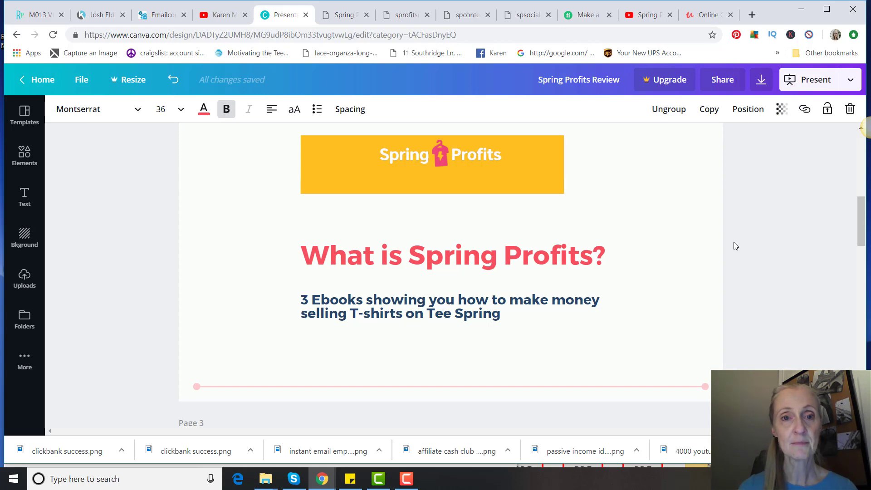
scroll(down, 3)
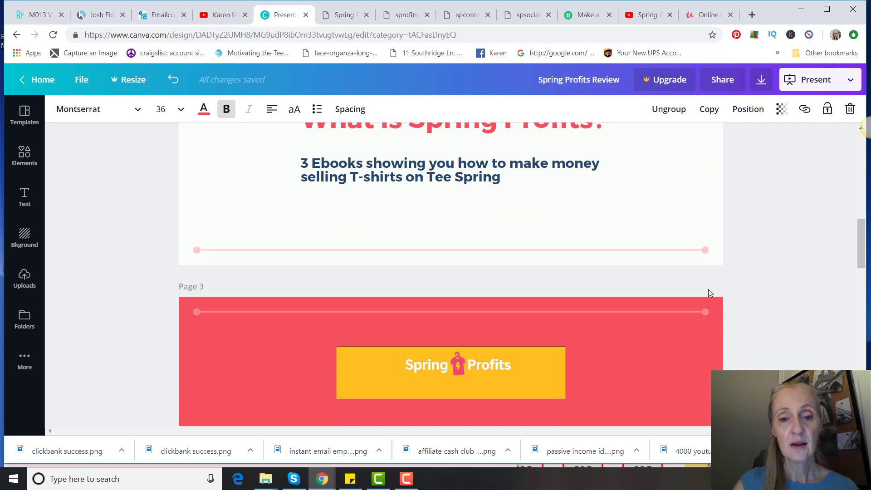
scroll(down, 3)
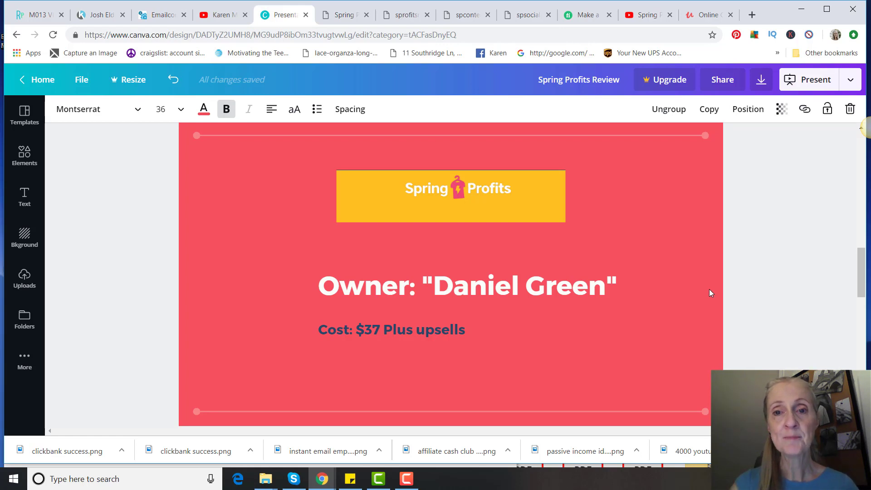
scroll(down, 3)
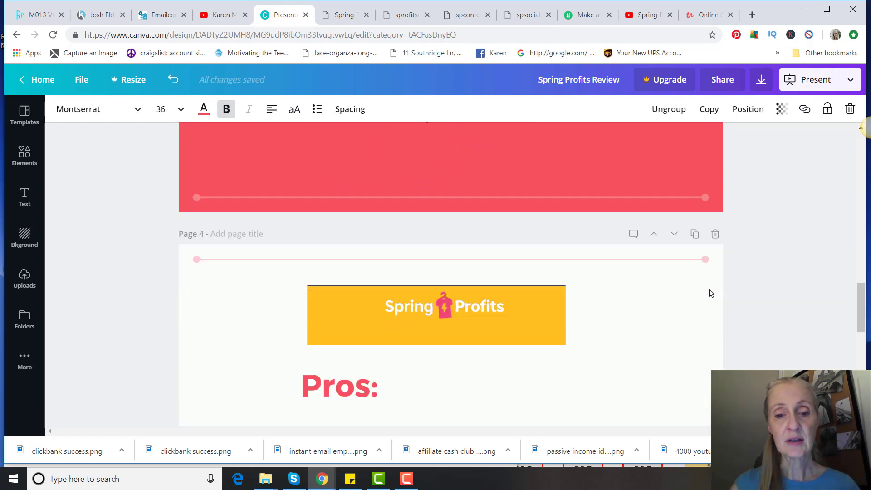
scroll(up, 3)
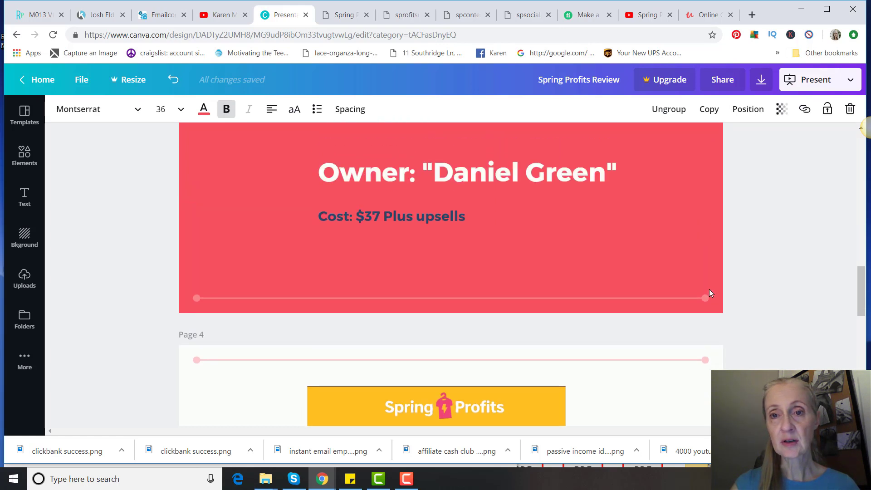
scroll(up, 3)
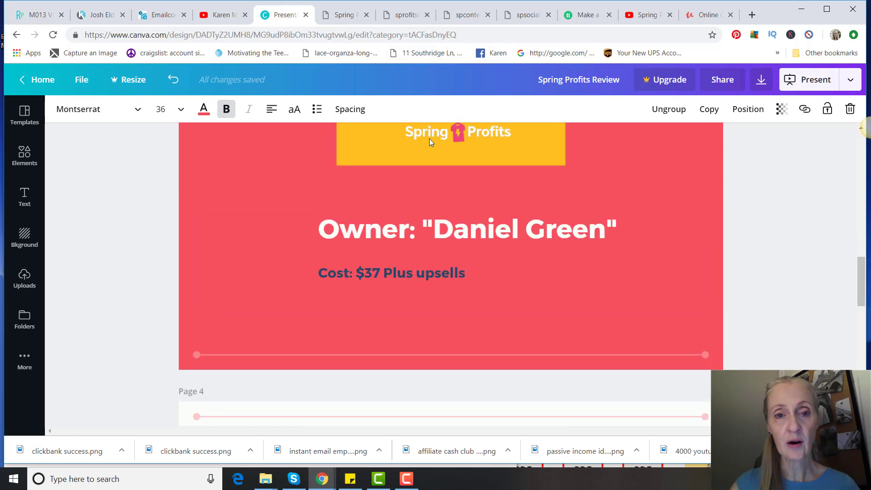
Step: Show the members' welcome page offering Spring Profits, Content Crusher and Social downloads
click(342, 14)
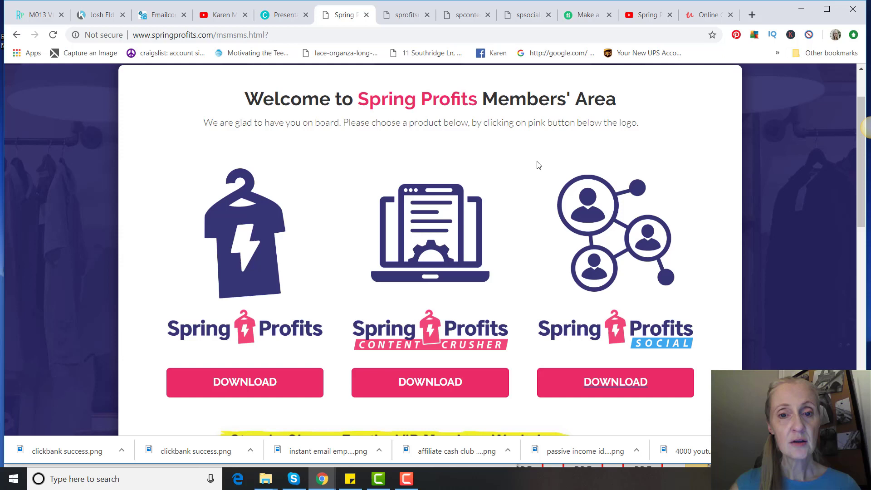
mouse_move(794, 210)
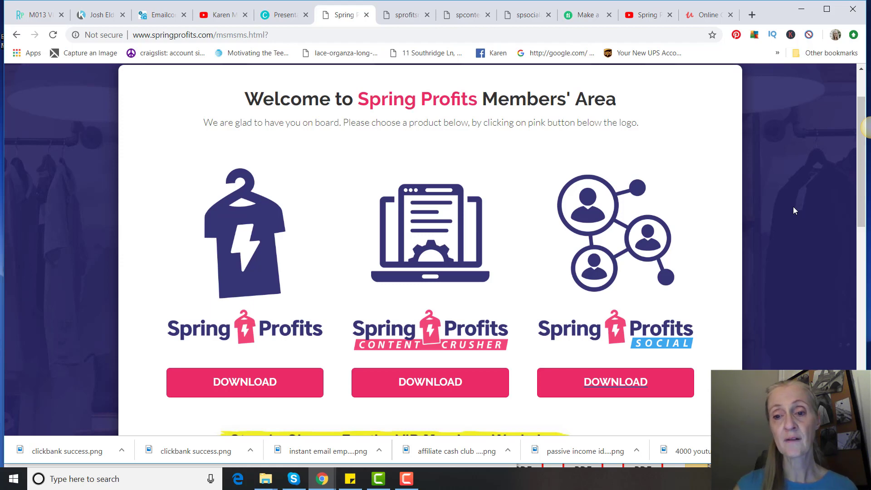
mouse_move(406, 15)
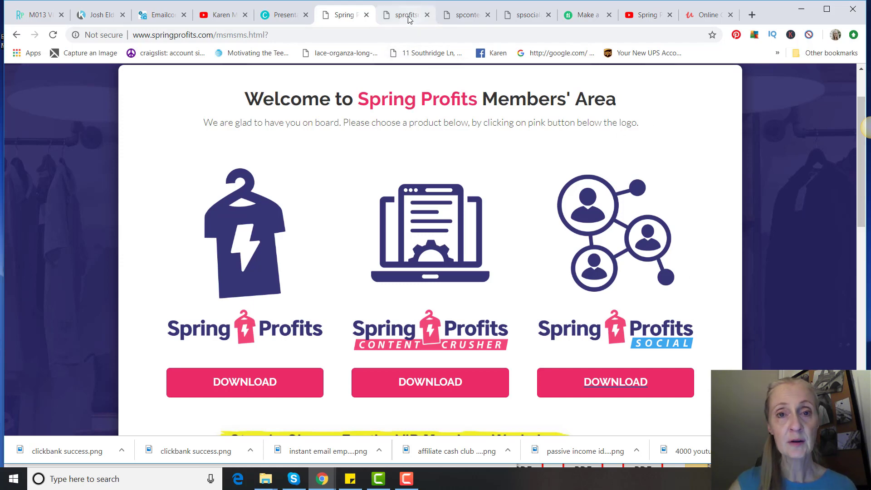
Step: Open sprofitsmainguide.pdf and review its seven-chapter contents through the Conclusion
click(244, 382)
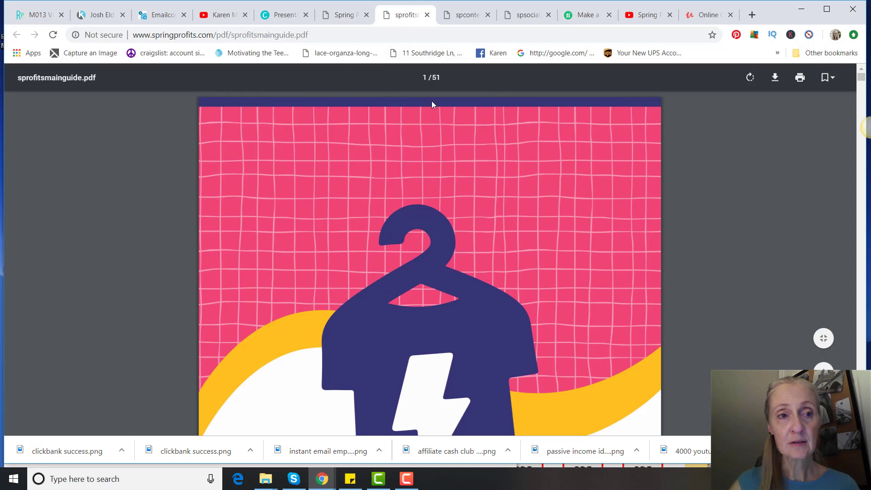
mouse_move(672, 211)
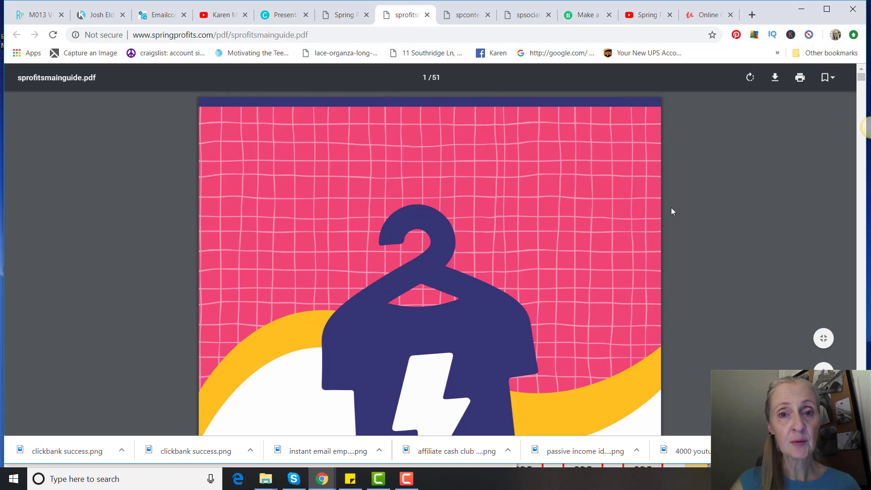
scroll(down, 3)
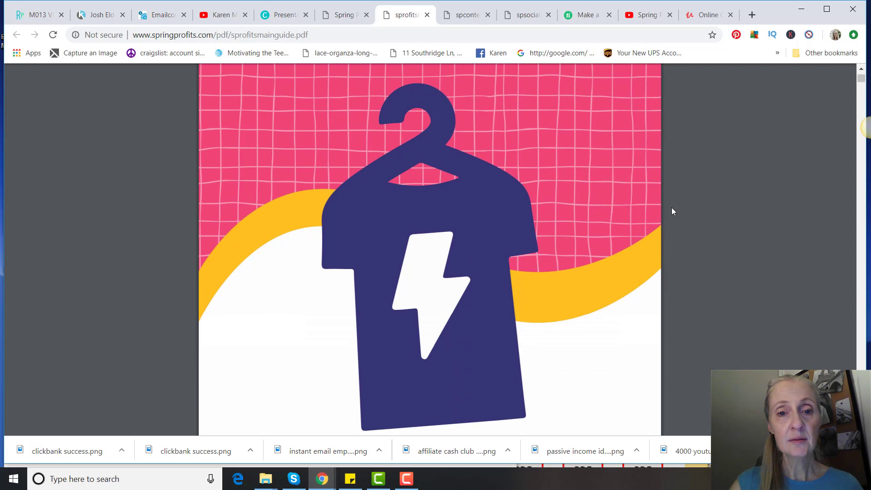
scroll(down, 3)
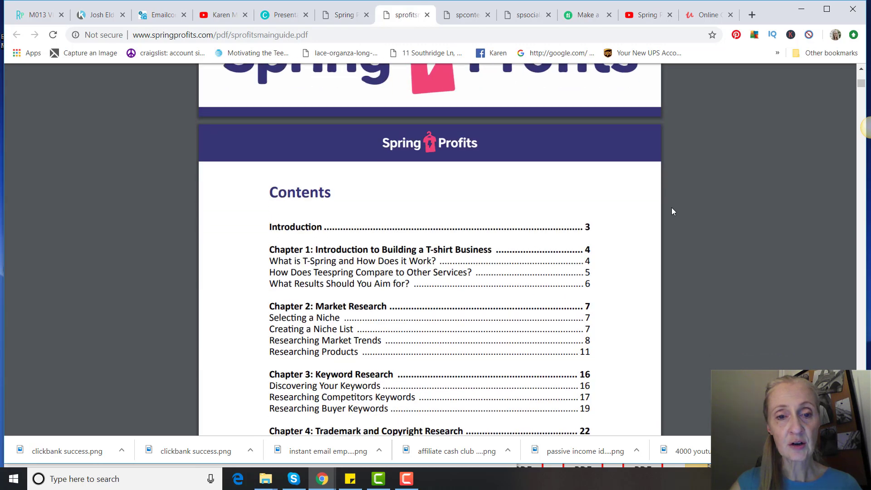
scroll(down, 3)
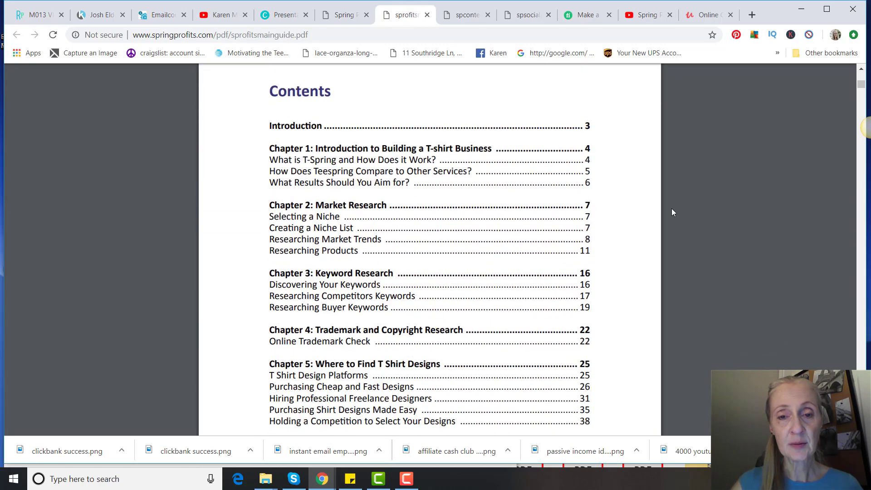
mouse_move(681, 217)
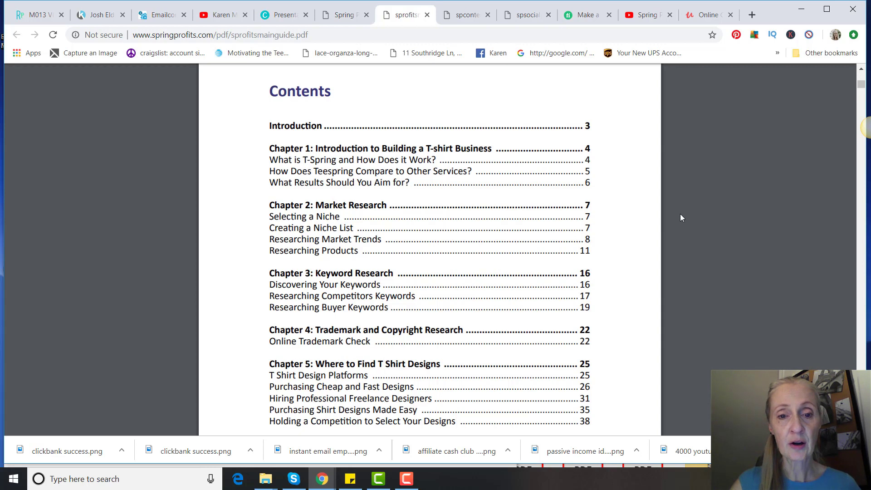
scroll(down, 3)
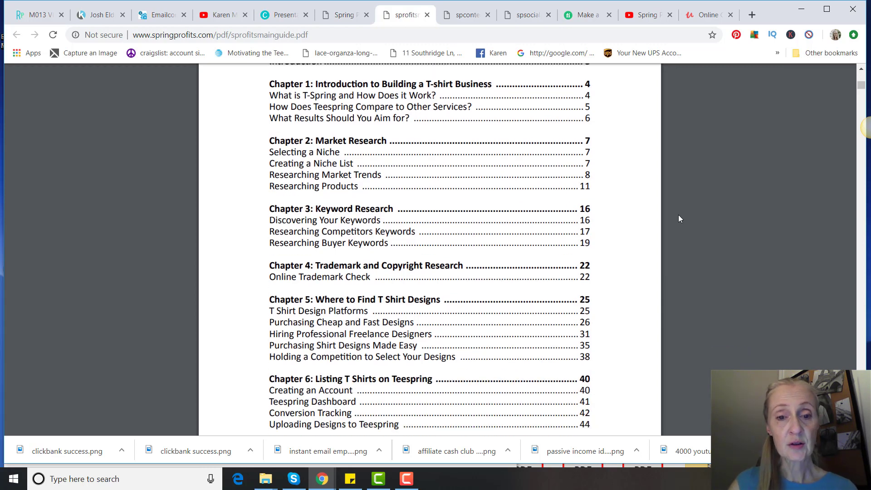
scroll(down, 3)
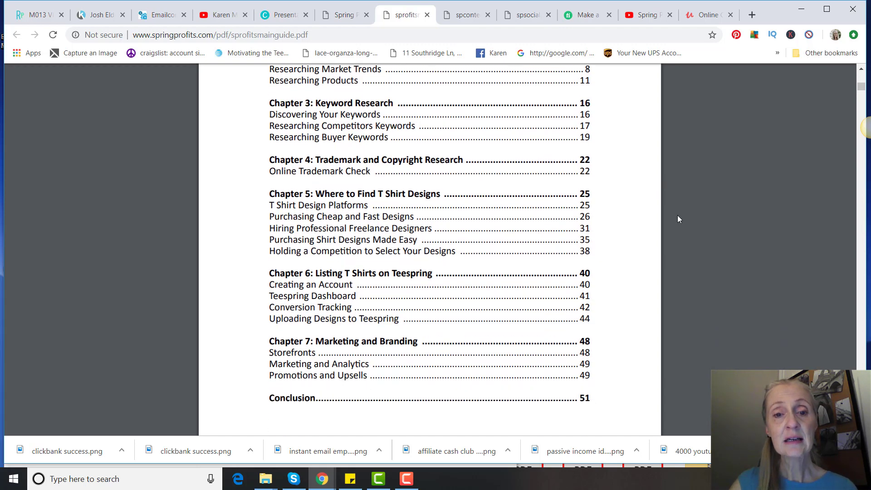
mouse_move(681, 219)
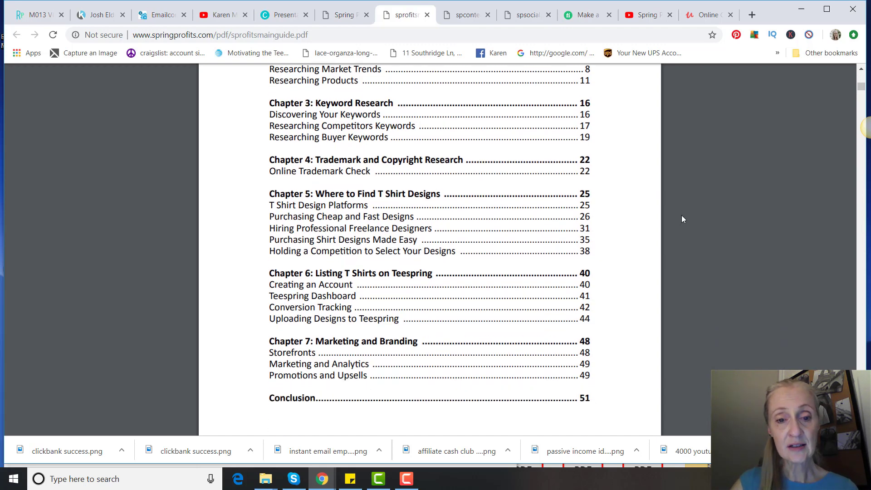
scroll(down, 3)
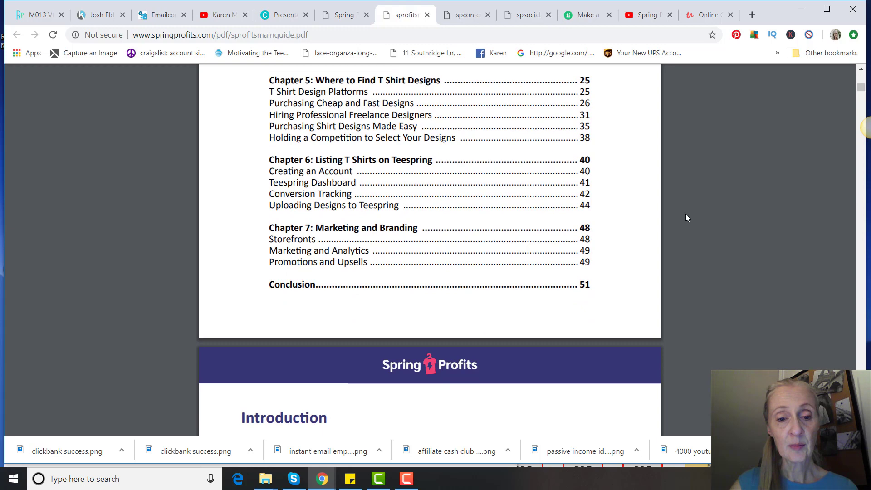
scroll(up, 3)
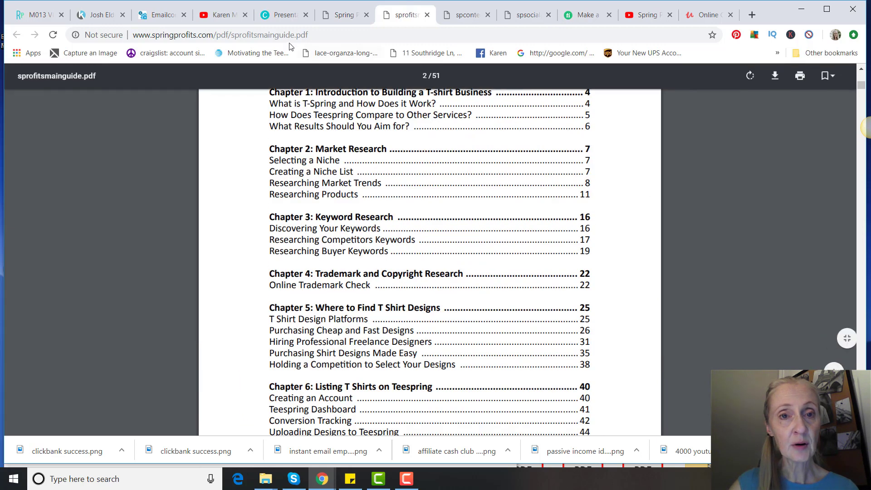
Step: Open spcontentcrush.pdf and scroll its contents through Email Marketing and the Conclusion
click(465, 15)
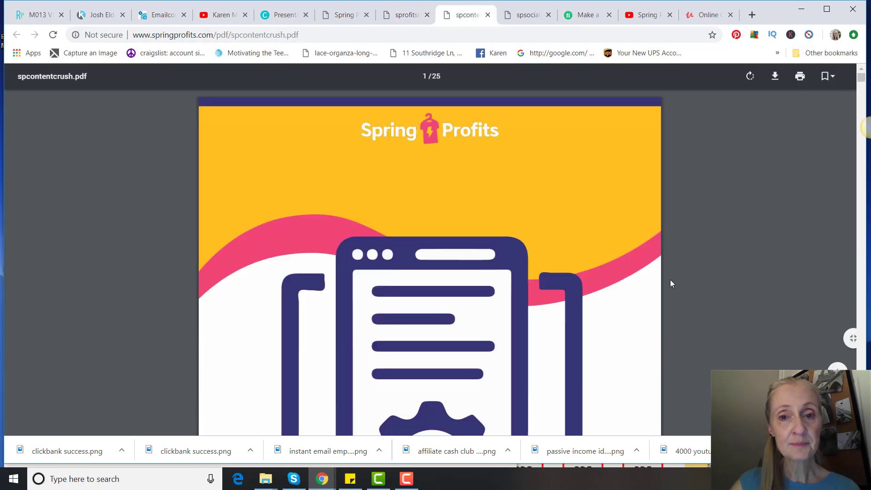
scroll(down, 3)
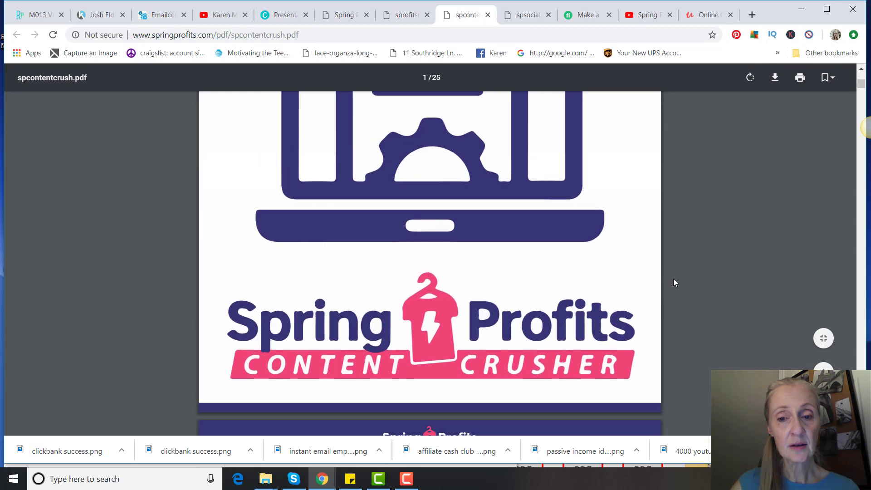
scroll(down, 3)
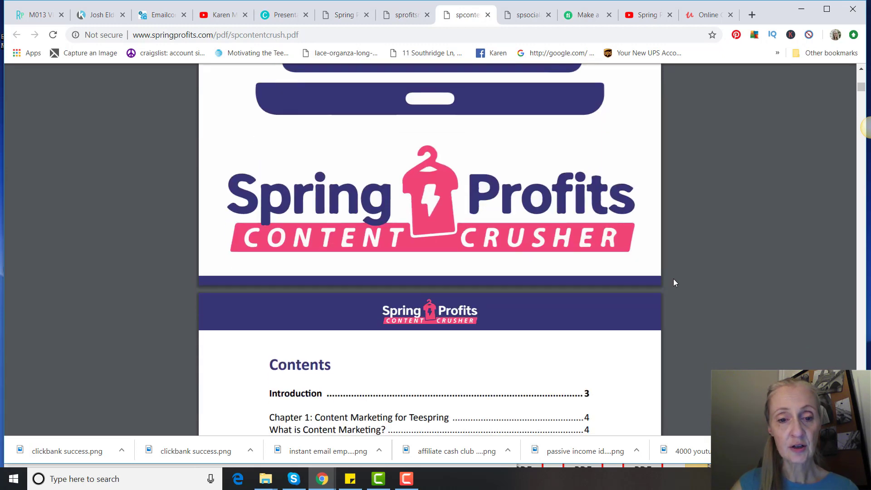
scroll(down, 3)
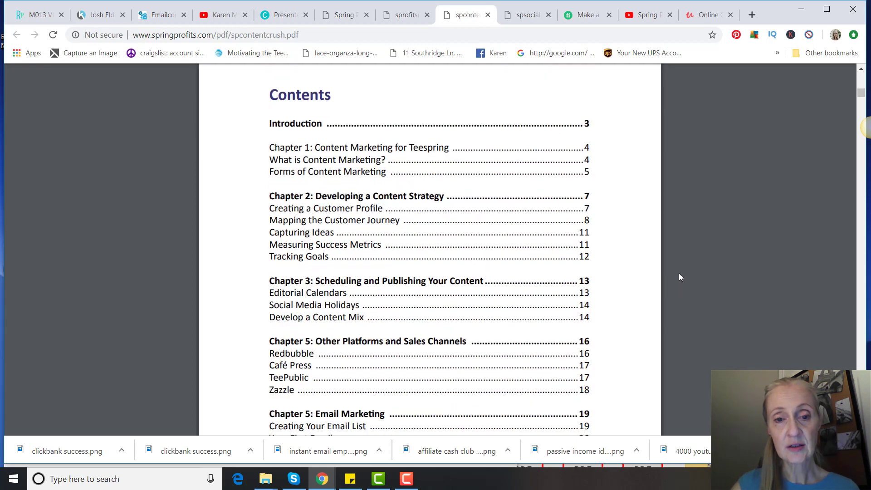
scroll(down, 3)
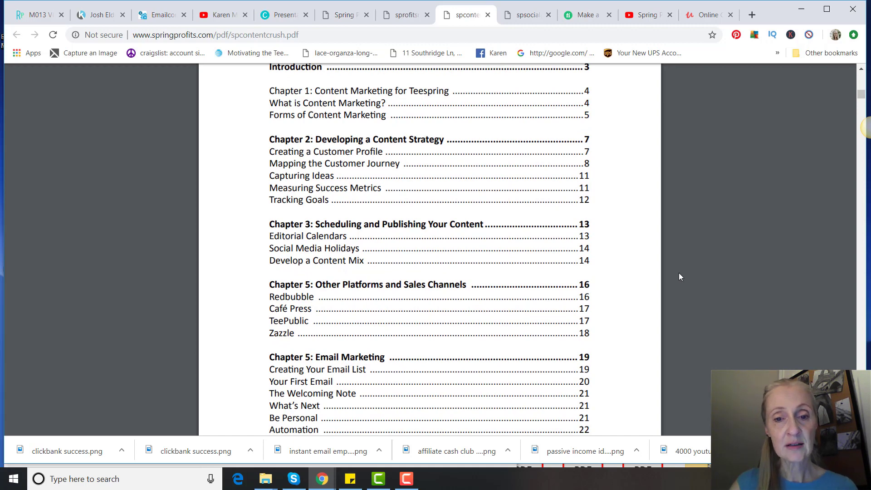
scroll(down, 3)
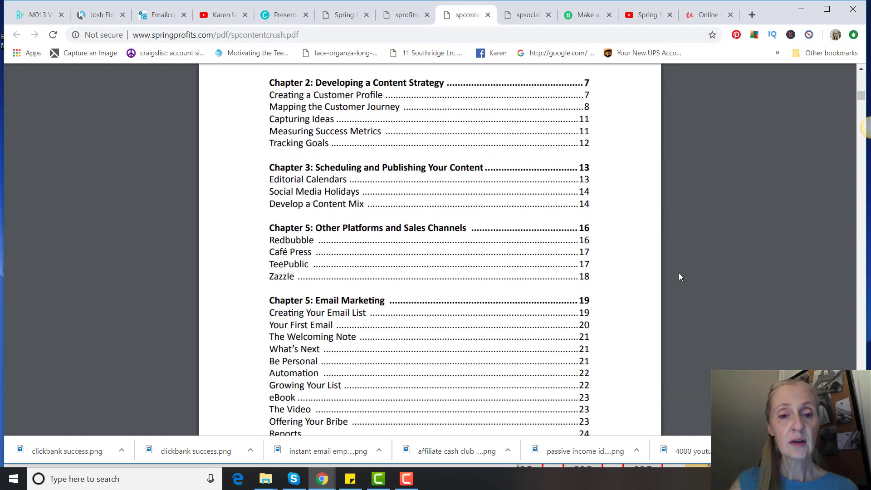
scroll(down, 3)
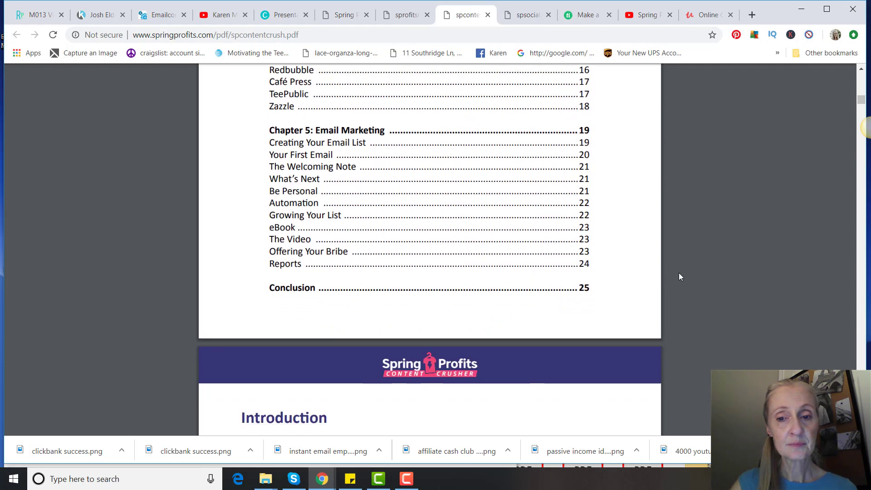
scroll(down, 3)
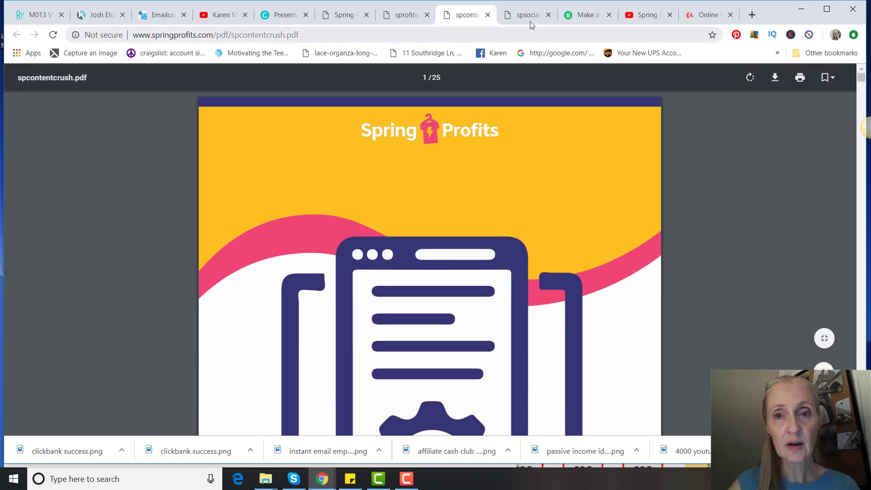
Step: Scroll spsocialp.pdf's contents: Facebook, Instagram, Pinterest, Google AdWords chapters and Conclusion
click(524, 15)
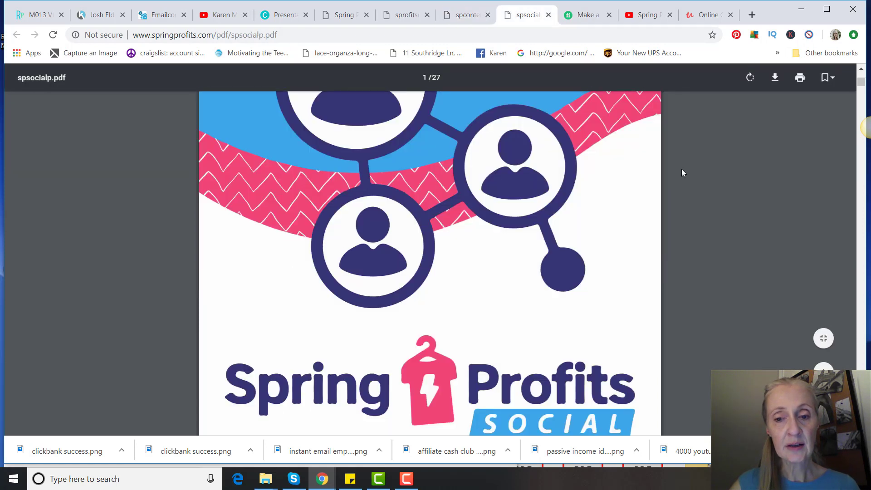
scroll(down, 3)
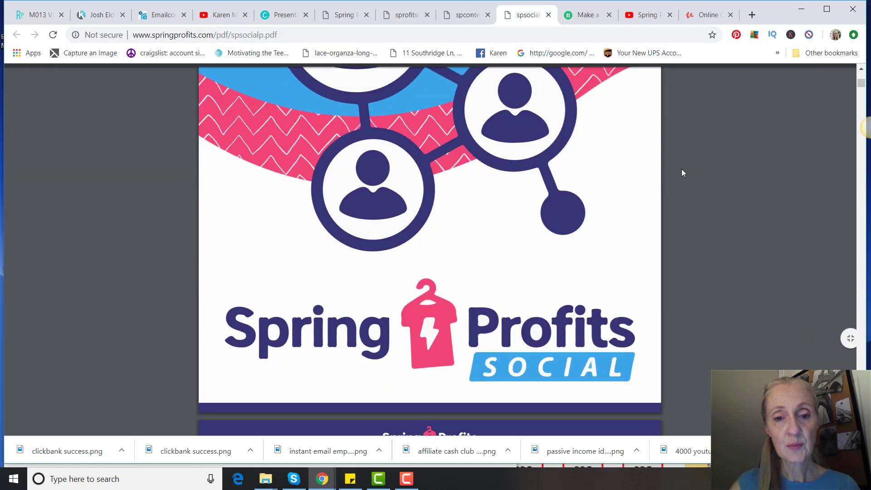
scroll(down, 3)
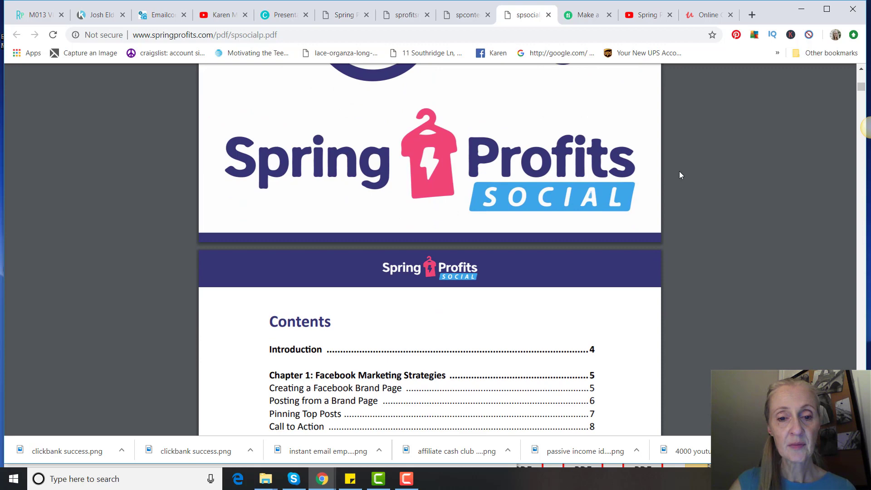
scroll(down, 3)
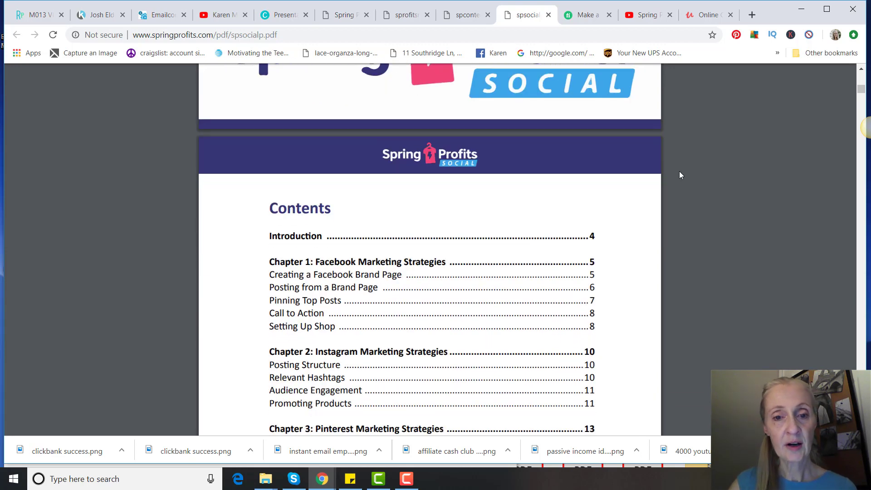
scroll(down, 3)
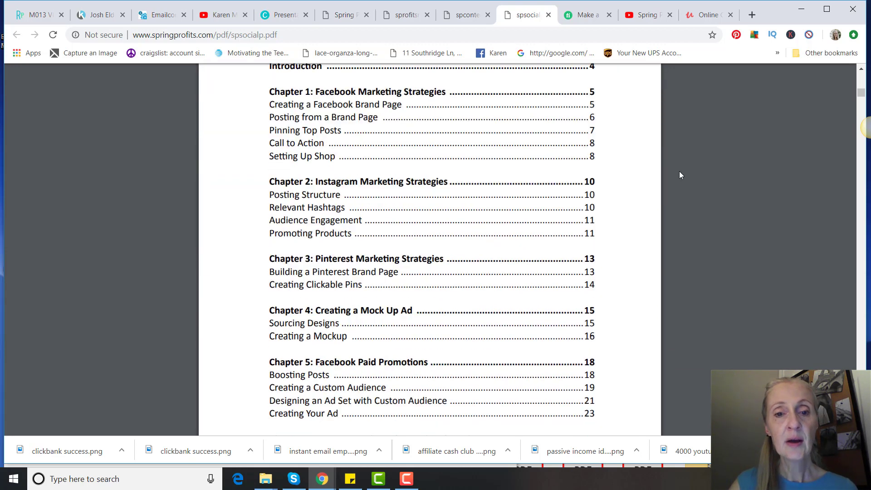
scroll(down, 3)
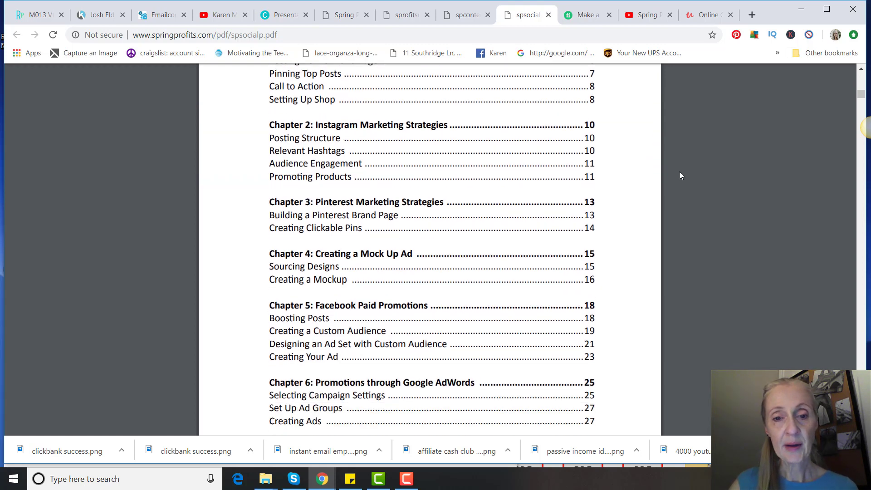
scroll(down, 3)
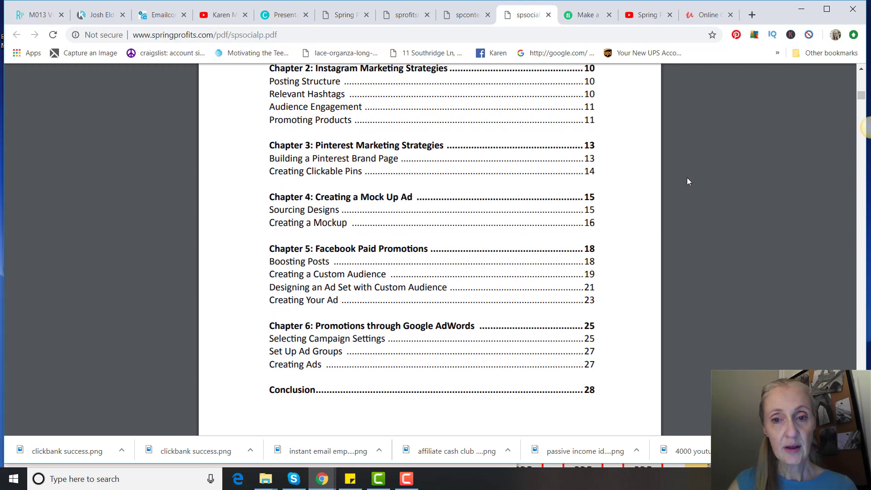
scroll(up, 3)
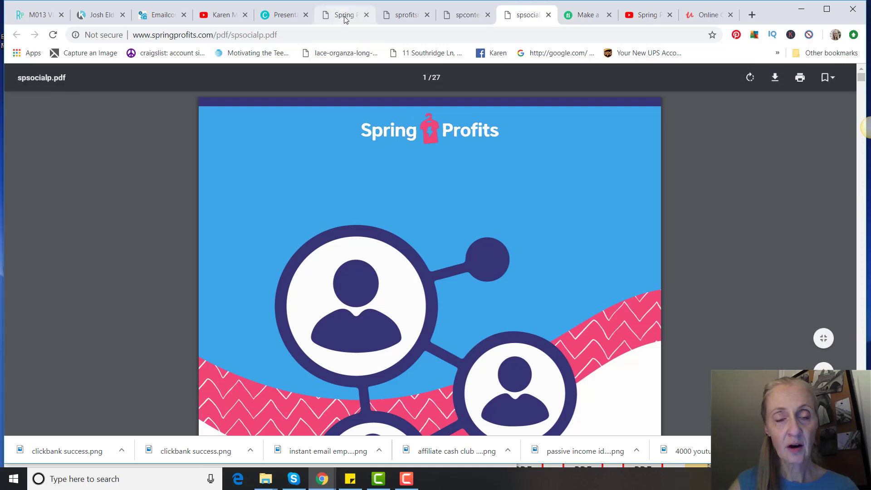
Step: Look over the members area's three product downloads and the VIP workshop signup
click(342, 14)
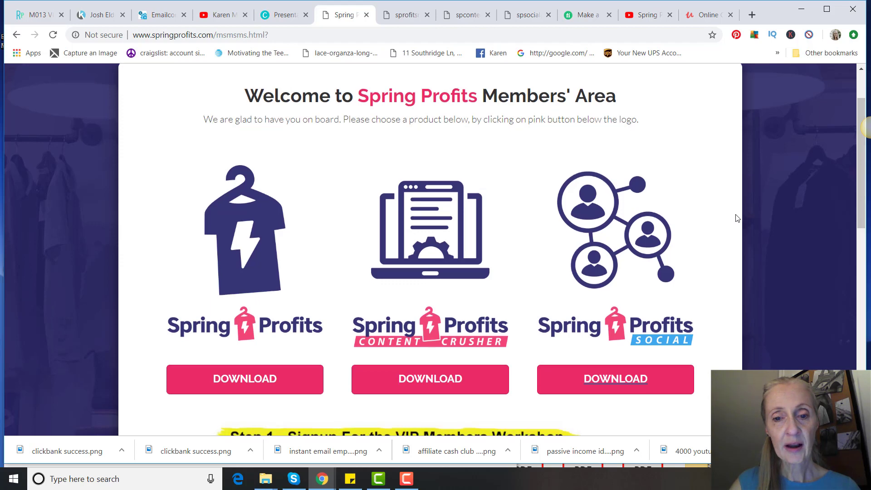
scroll(down, 3)
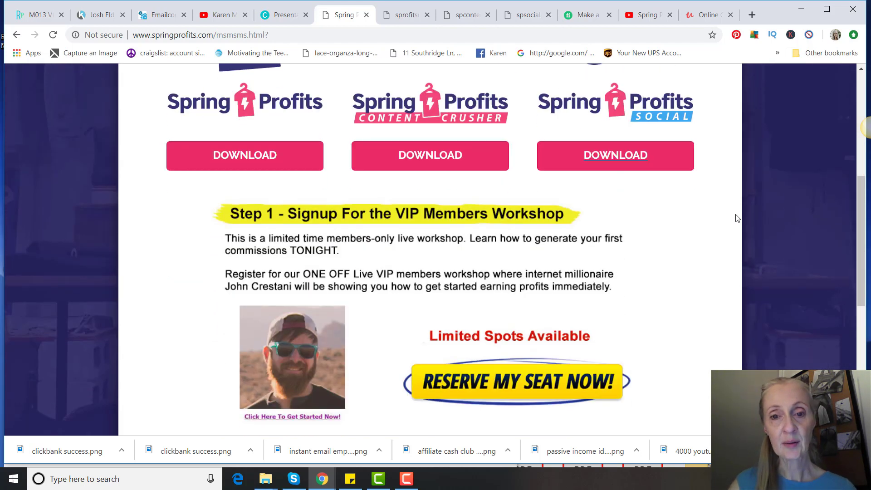
mouse_move(734, 223)
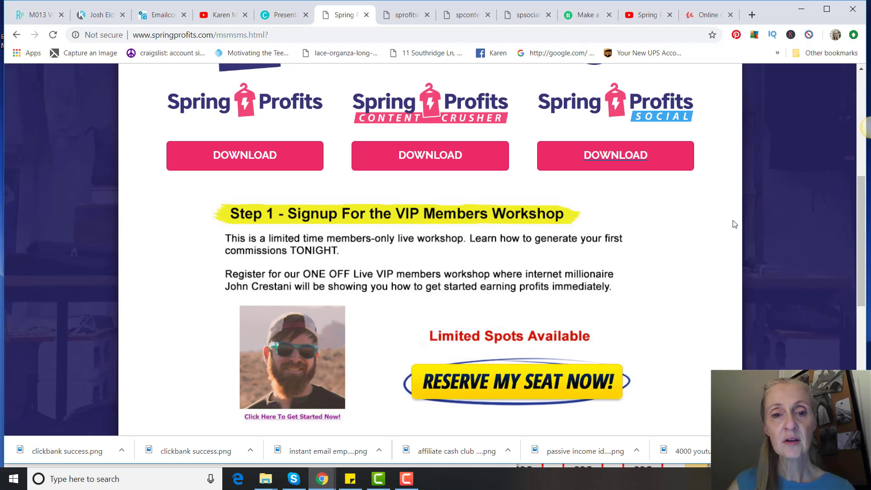
scroll(down, 3)
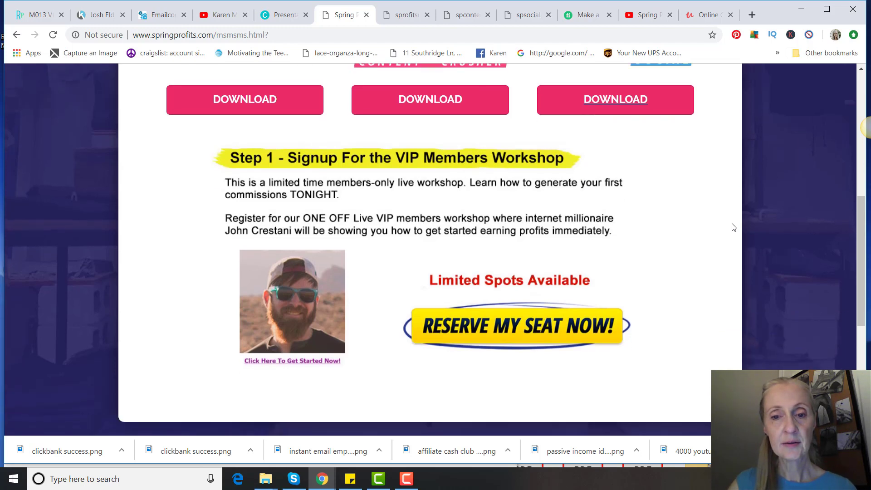
scroll(up, 3)
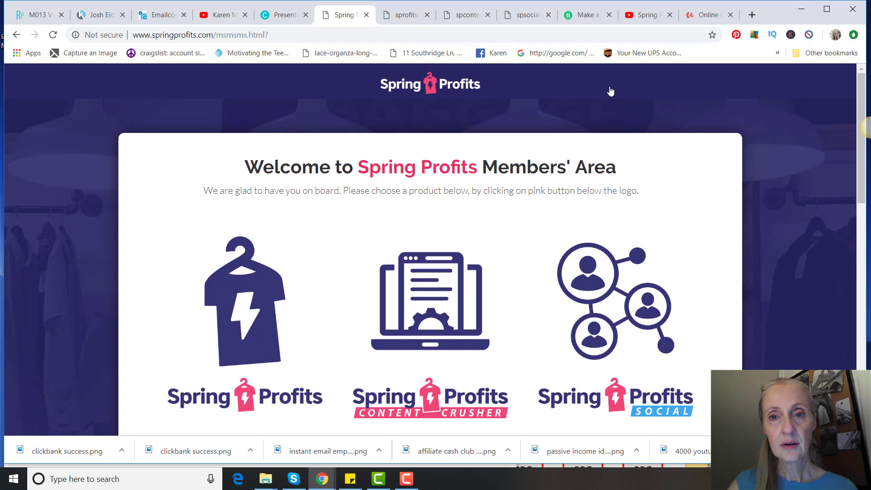
Step: Return to the Canva review deck at the Page 4 Pros slide
click(282, 15)
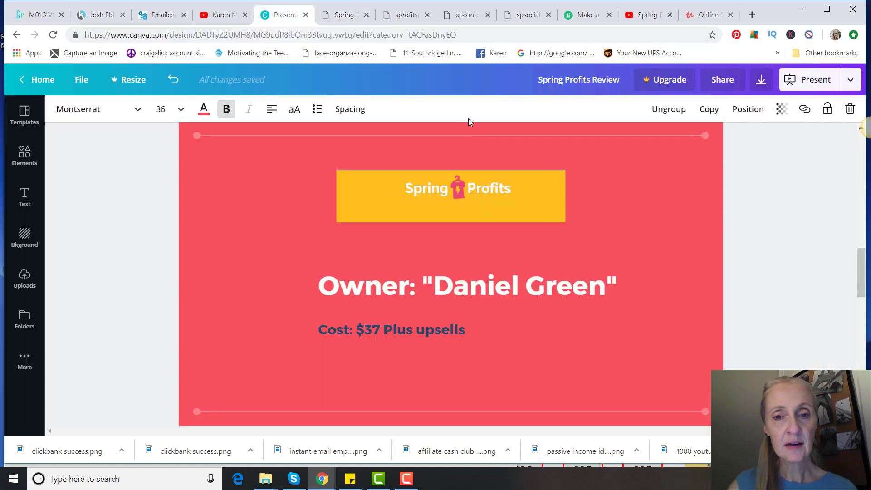
scroll(down, 3)
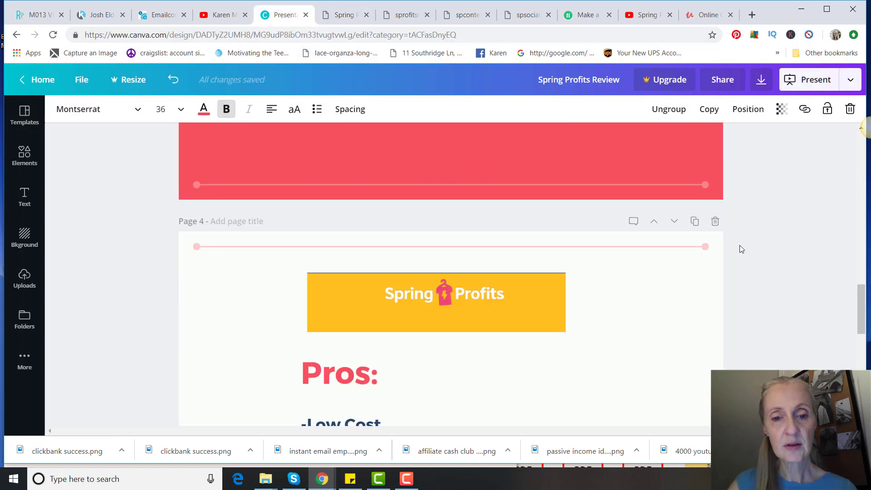
scroll(down, 3)
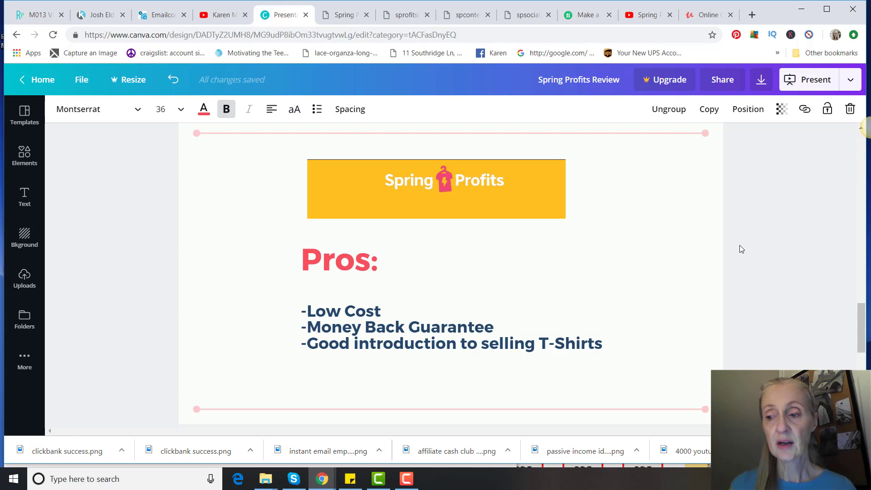
mouse_move(724, 309)
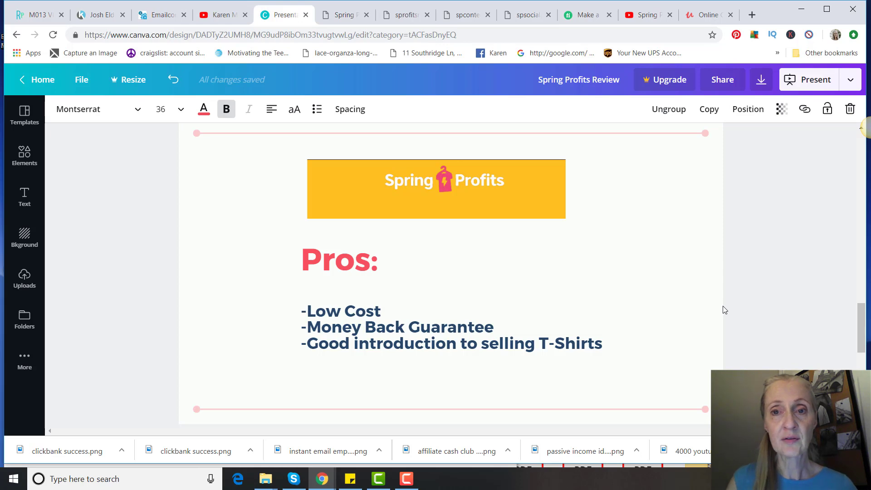
Step: Show the Page 5 Cons/Red Flags slide, then the 'Spring Profits Review 2019' YouTube video
scroll(down, 3)
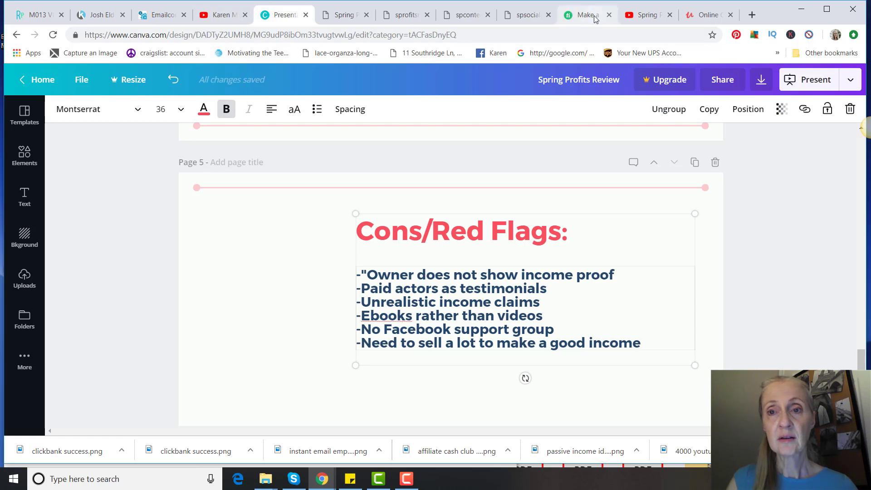
click(647, 15)
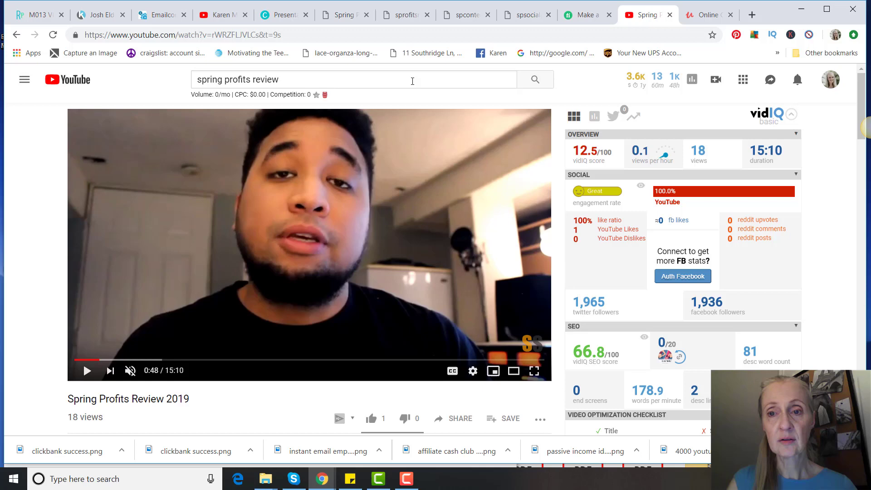
Step: Show the $5 Fiverr spokesperson gig featuring the review's presenter, then return to Cons slide
click(583, 15)
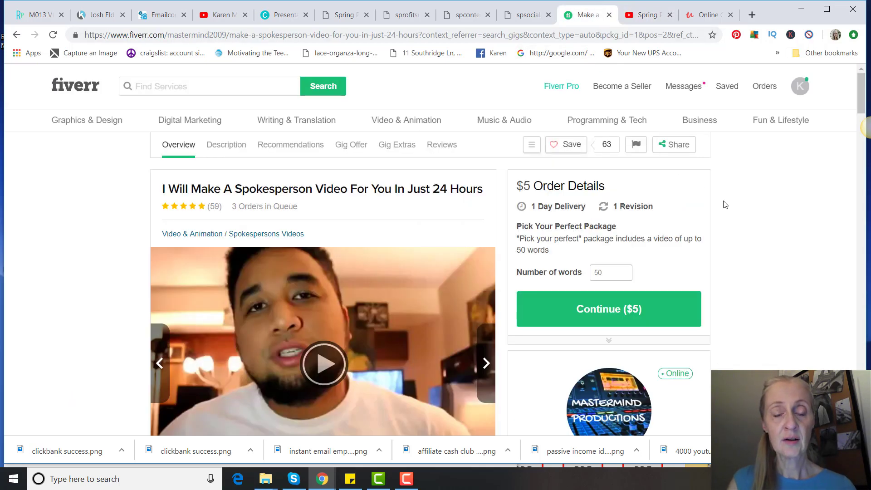
scroll(down, 3)
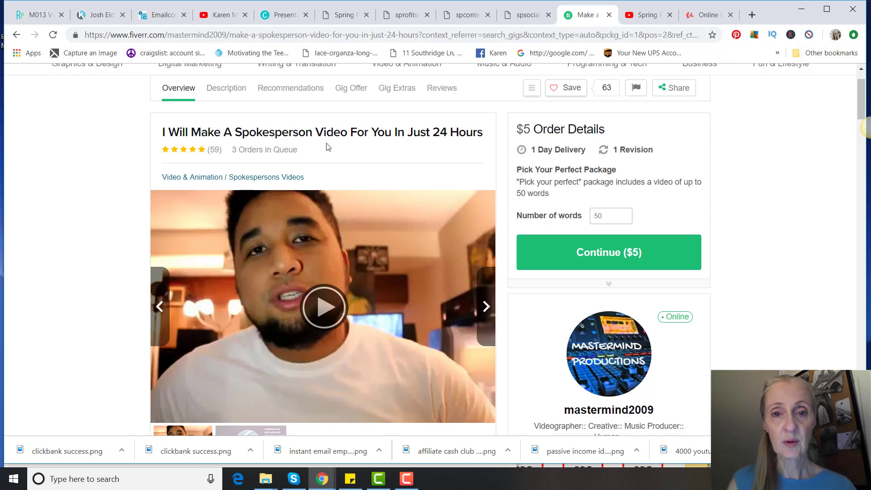
mouse_move(748, 231)
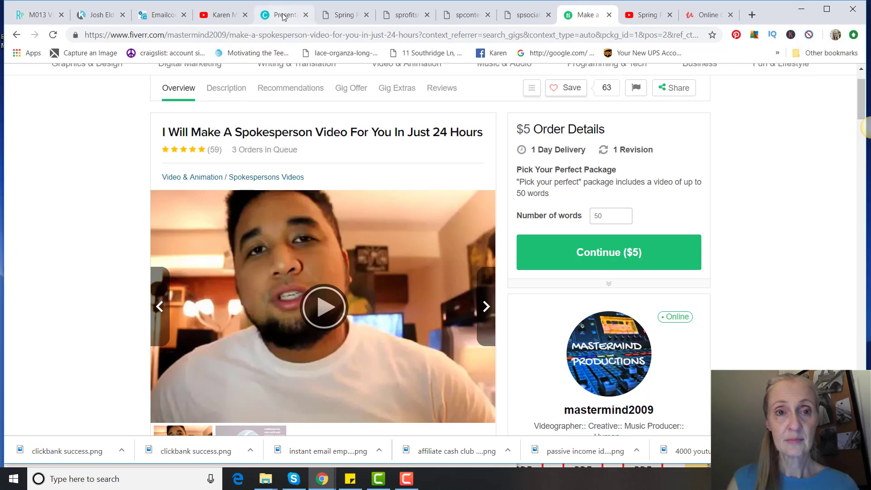
click(283, 14)
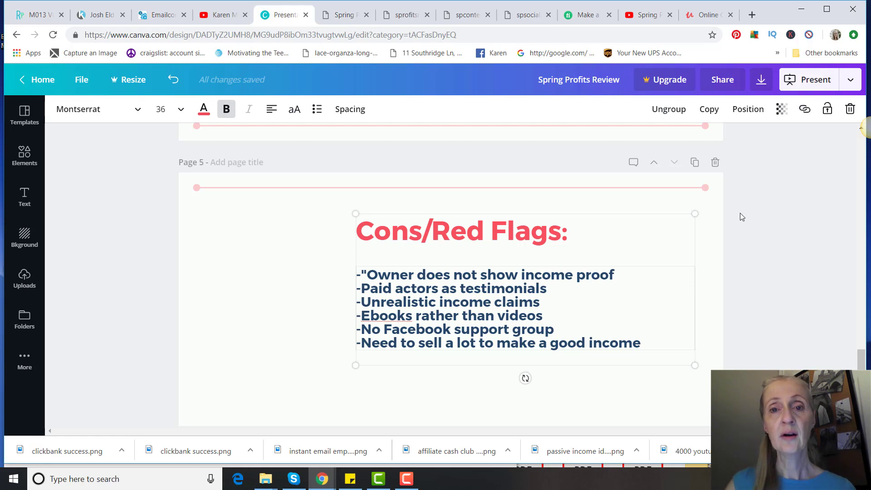
mouse_move(737, 199)
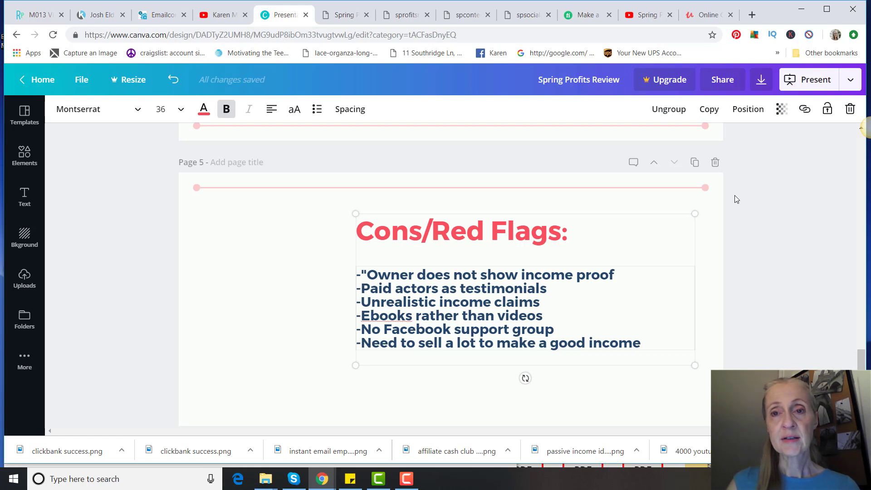
mouse_move(732, 201)
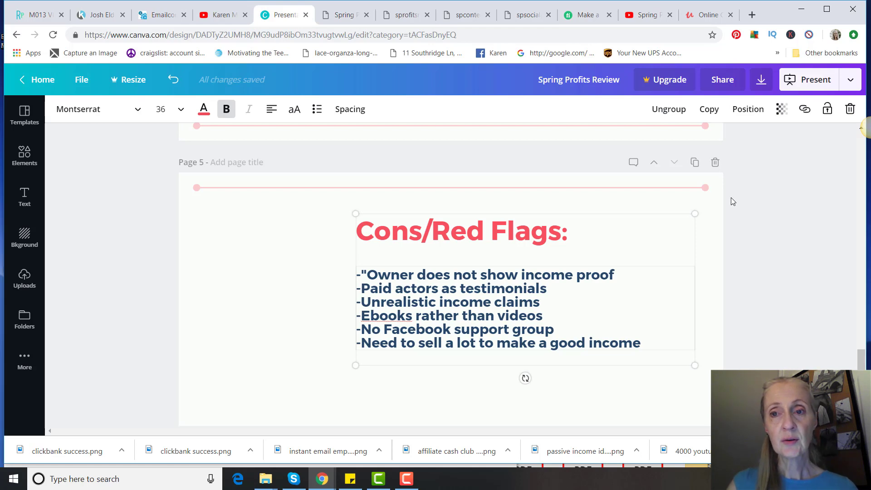
Step: Scroll Udemy's 't shirt business' results to the first three course listings
click(707, 15)
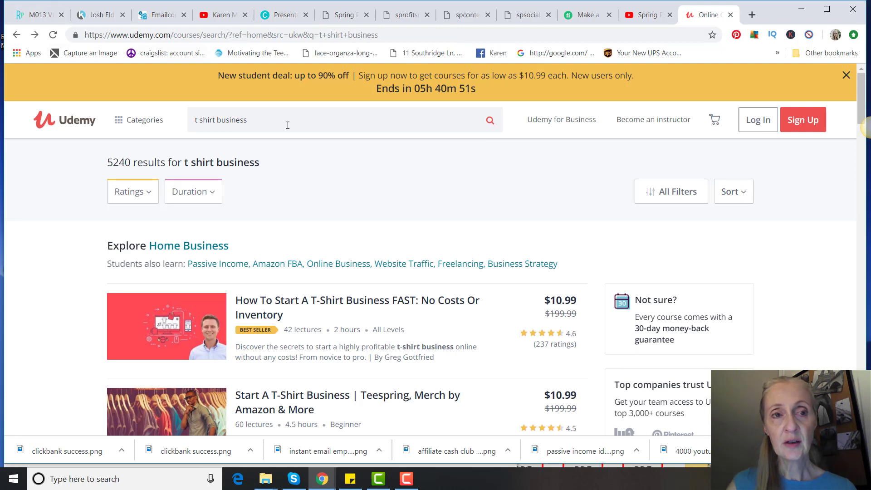
mouse_move(665, 243)
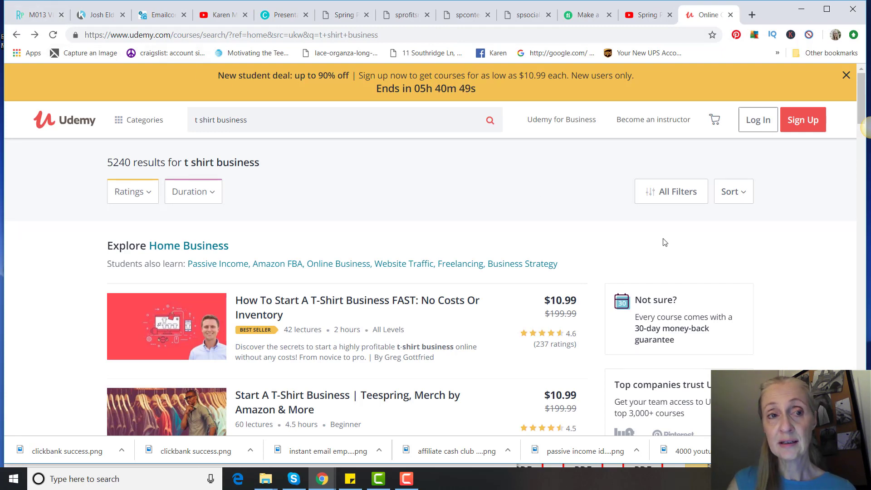
mouse_move(757, 255)
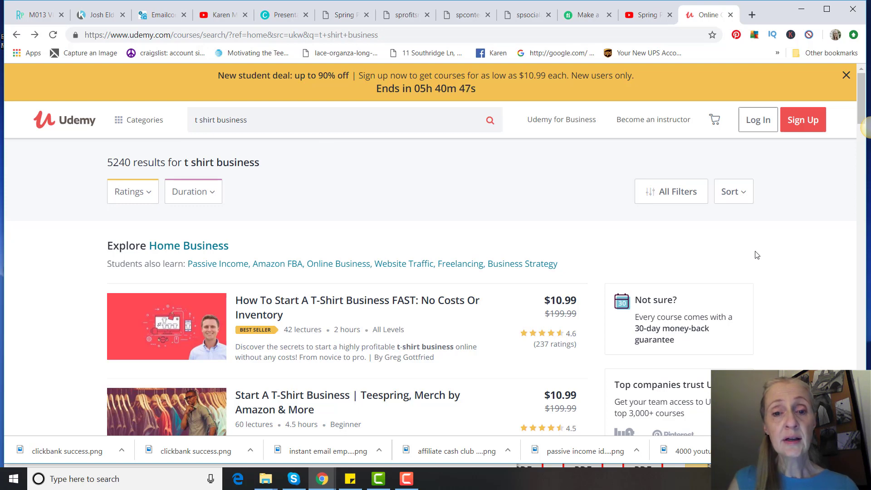
mouse_move(813, 205)
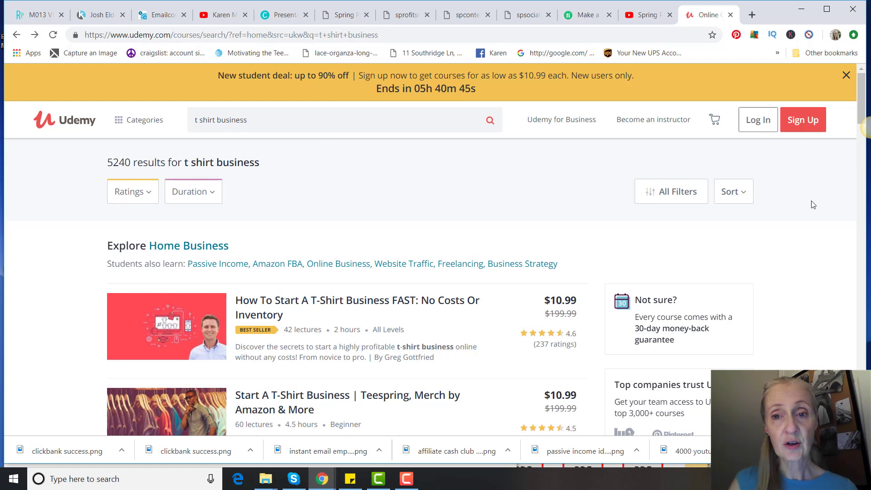
scroll(down, 3)
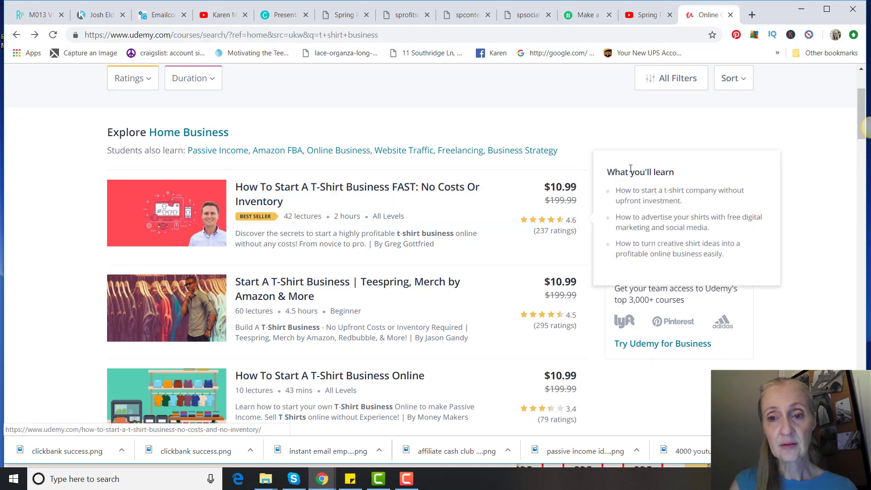
mouse_move(686, 128)
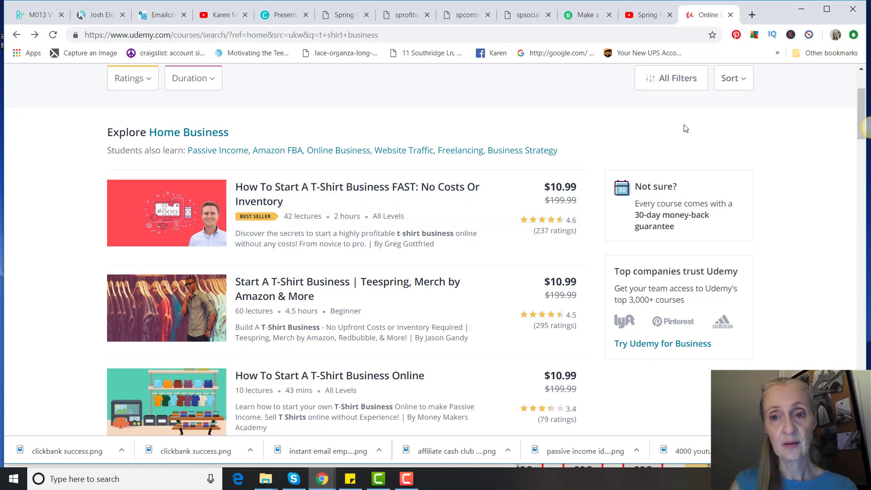
mouse_move(618, 166)
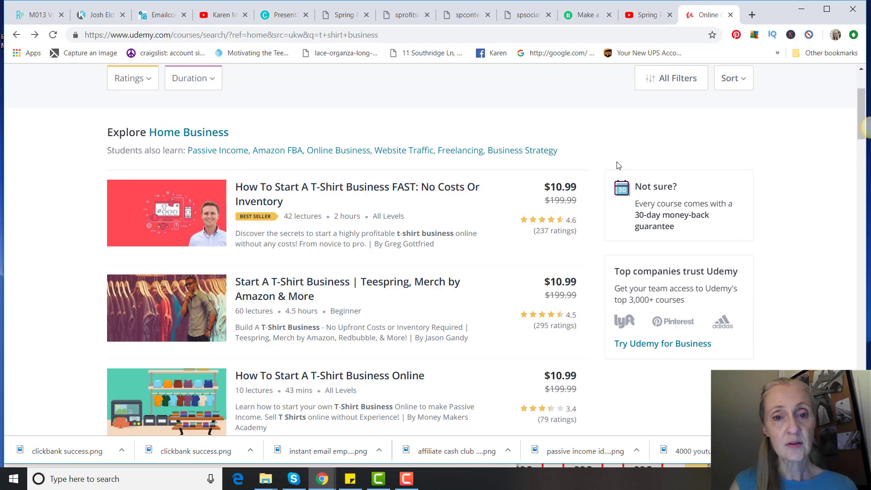
mouse_move(210, 227)
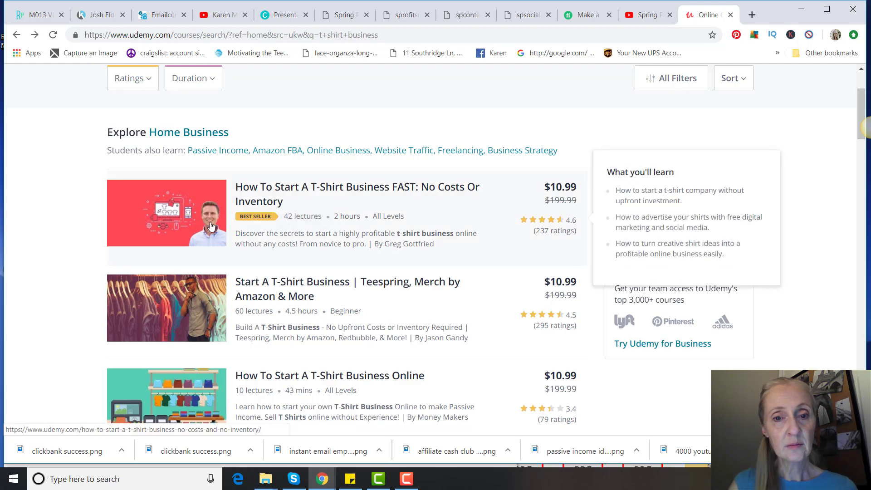
mouse_move(556, 244)
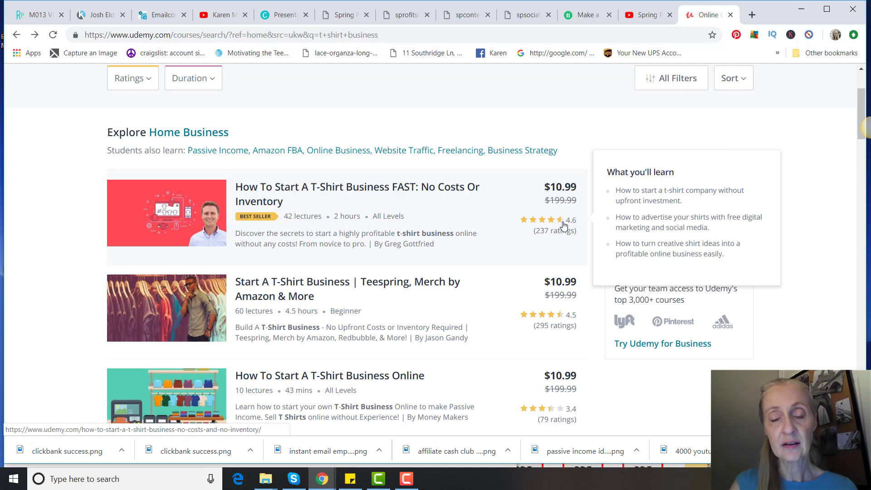
mouse_move(315, 181)
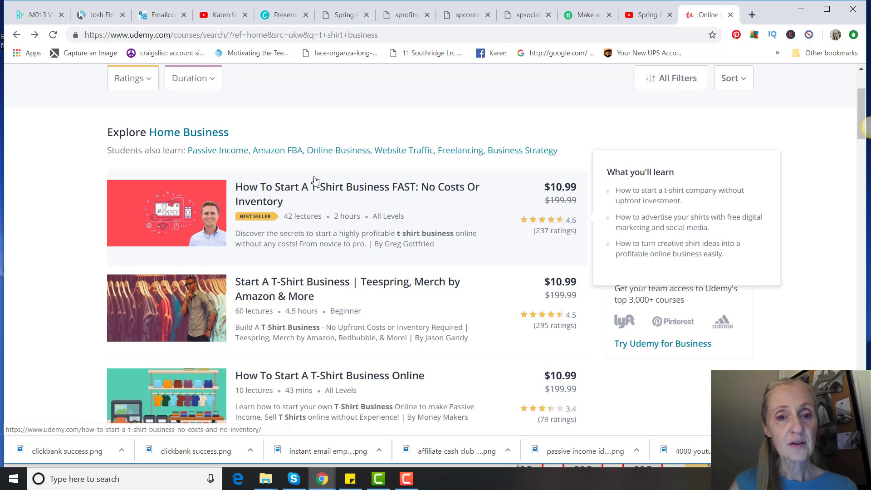
mouse_move(435, 192)
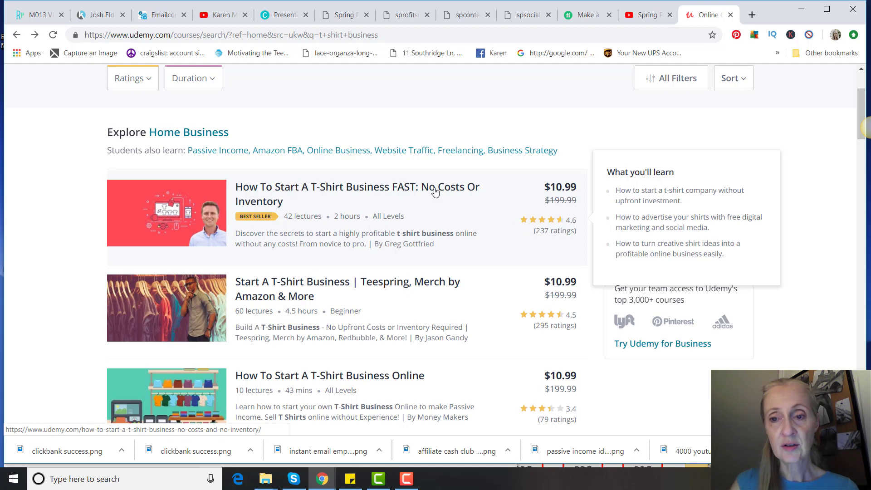
Step: Open the 'How To Start A T-Shirt Business FAST' course page and scroll its overview
click(357, 194)
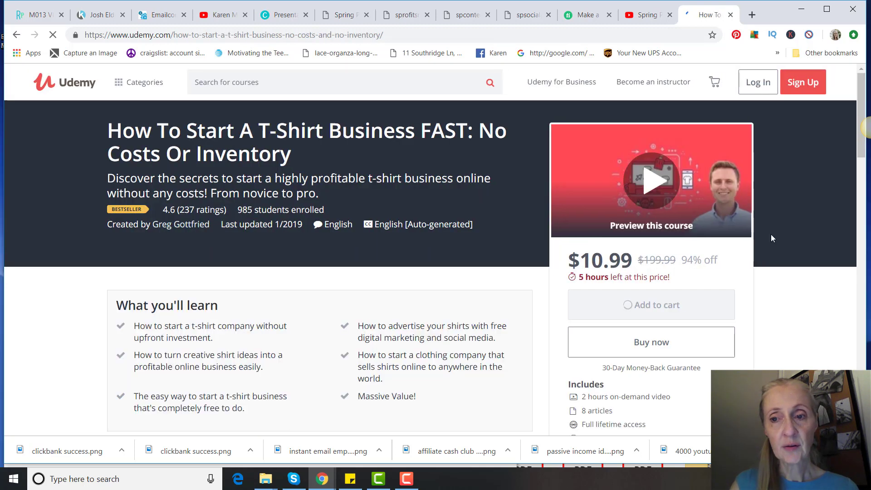
scroll(down, 3)
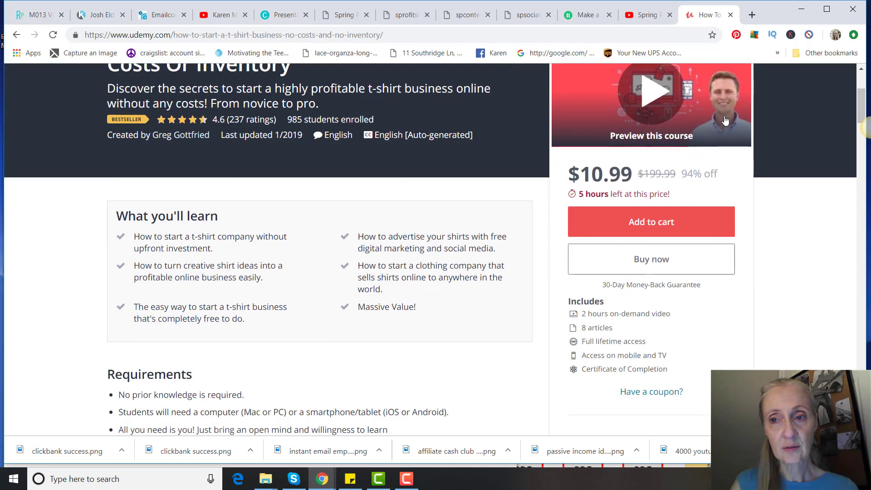
scroll(down, 3)
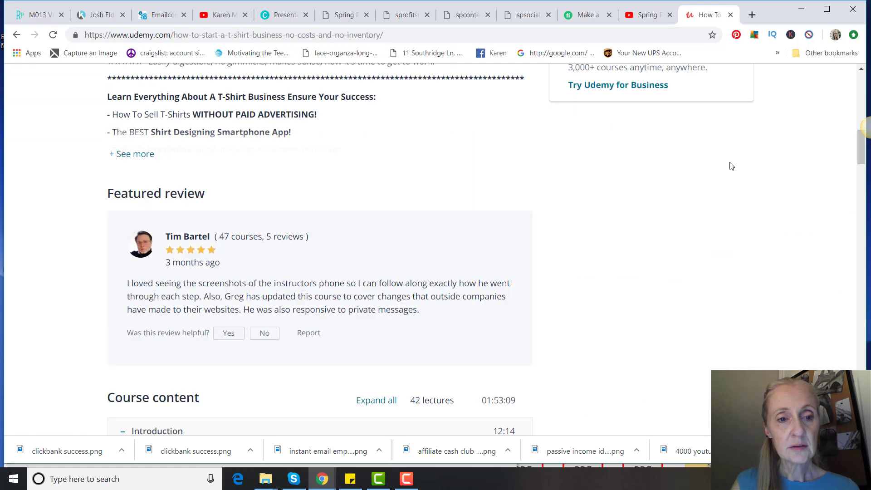
scroll(up, 3)
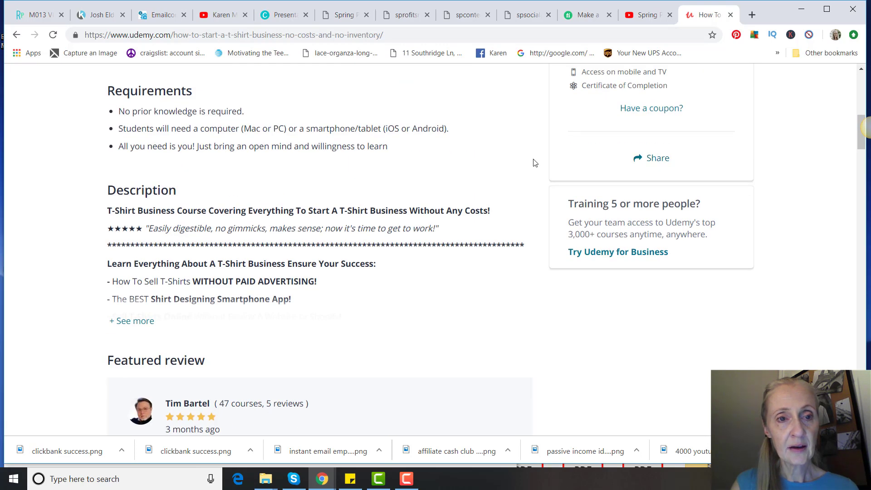
scroll(up, 3)
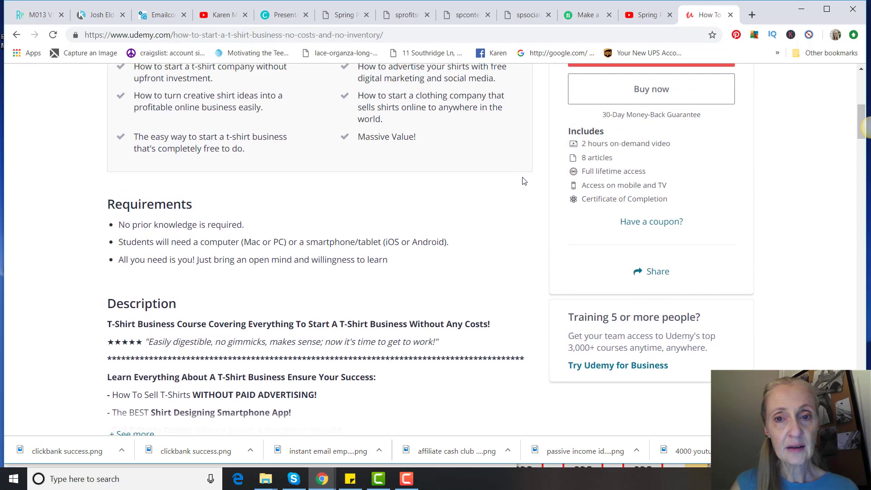
scroll(up, 3)
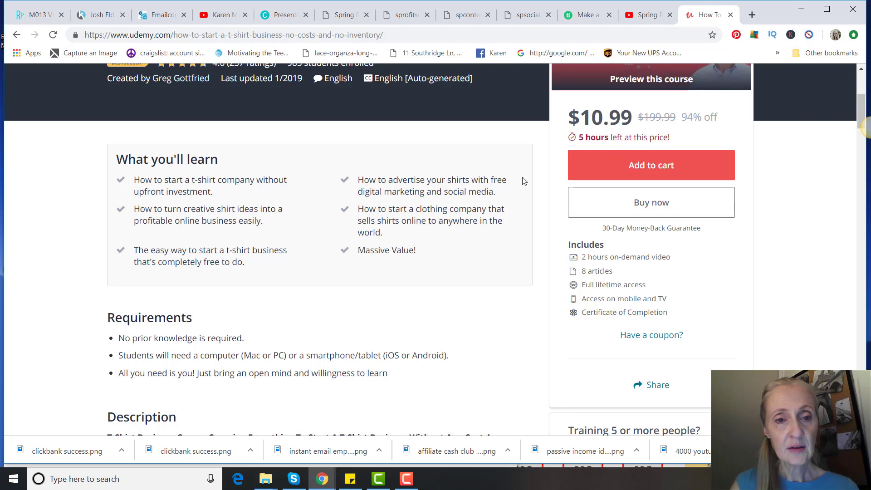
scroll(down, 3)
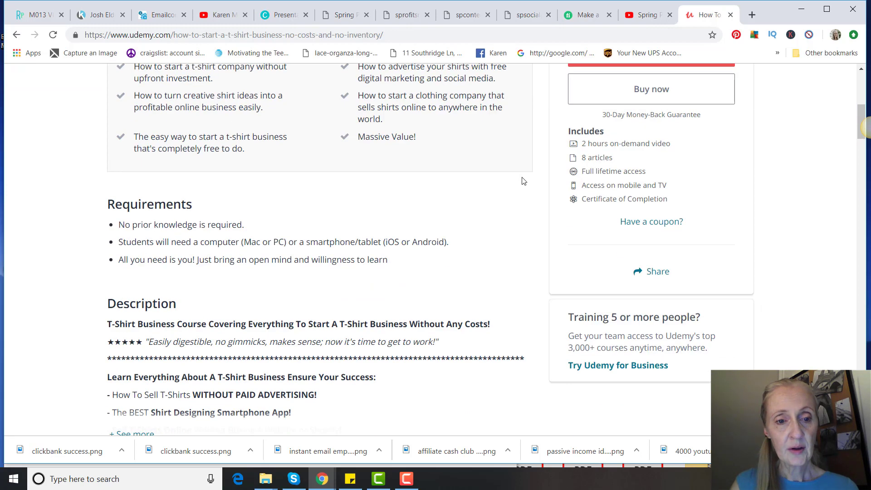
scroll(down, 3)
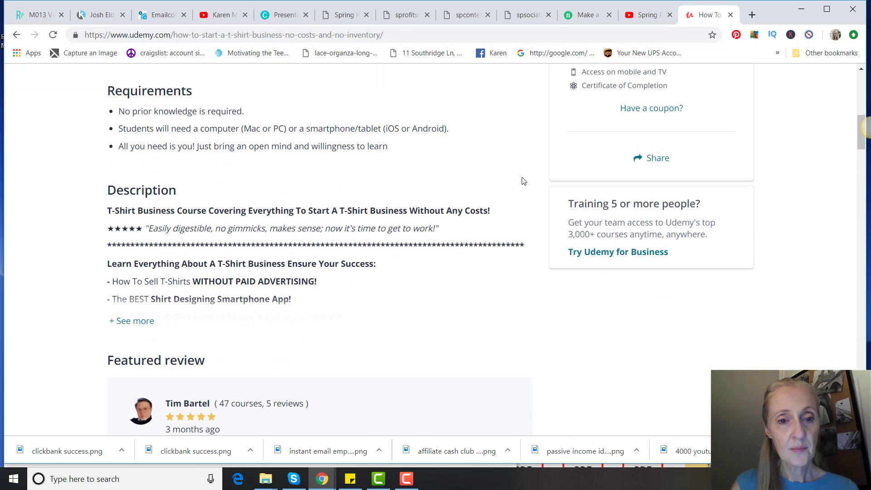
scroll(down, 3)
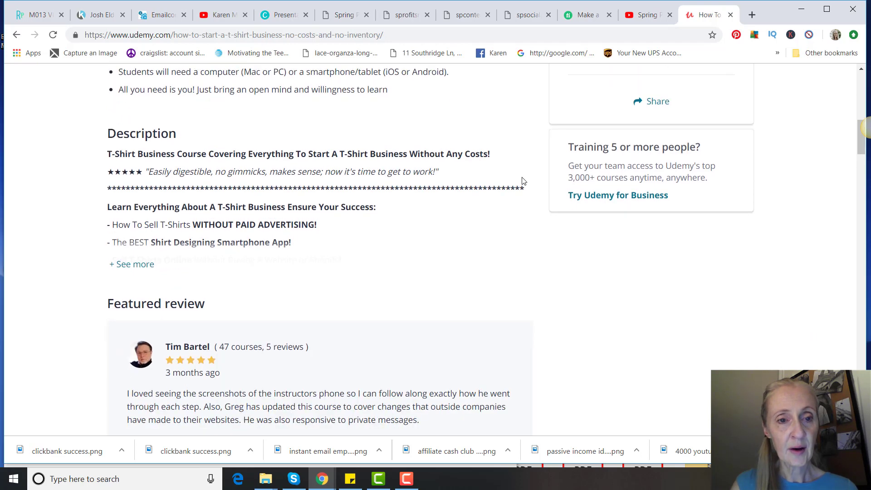
mouse_move(135, 260)
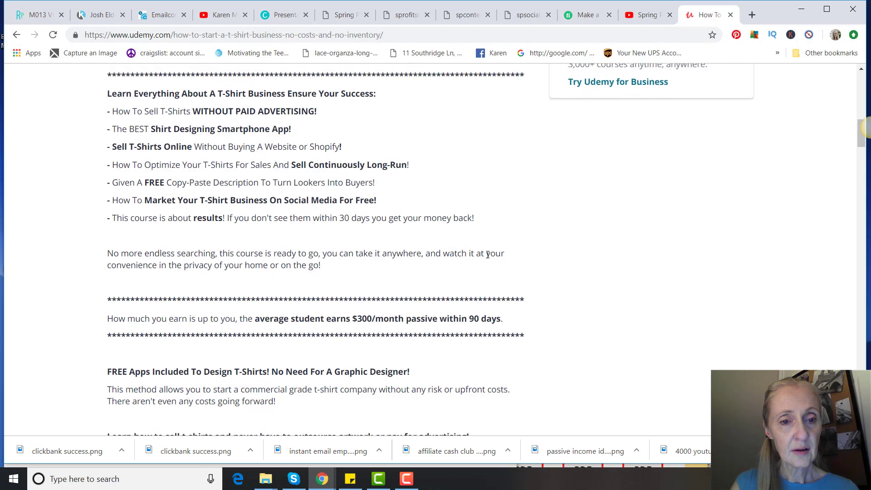
Step: Read further through the $10.99 course's description, then show Karen Marrow's YouTube channel
scroll(down, 3)
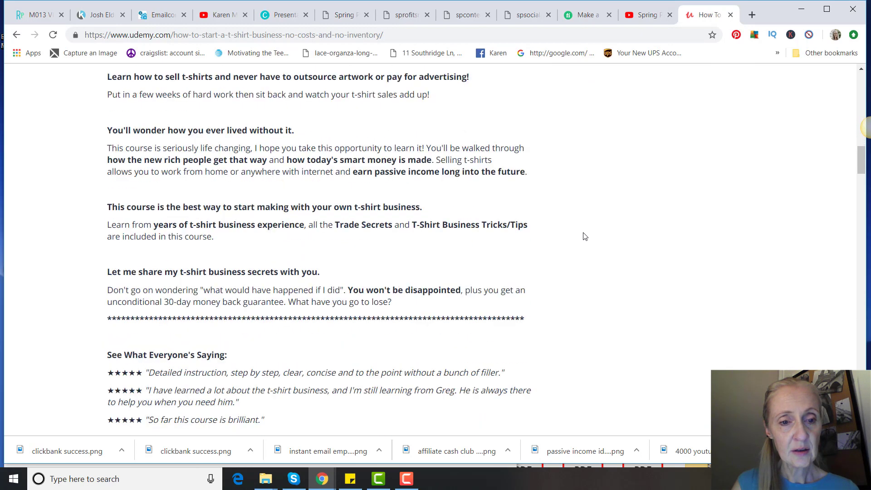
scroll(down, 3)
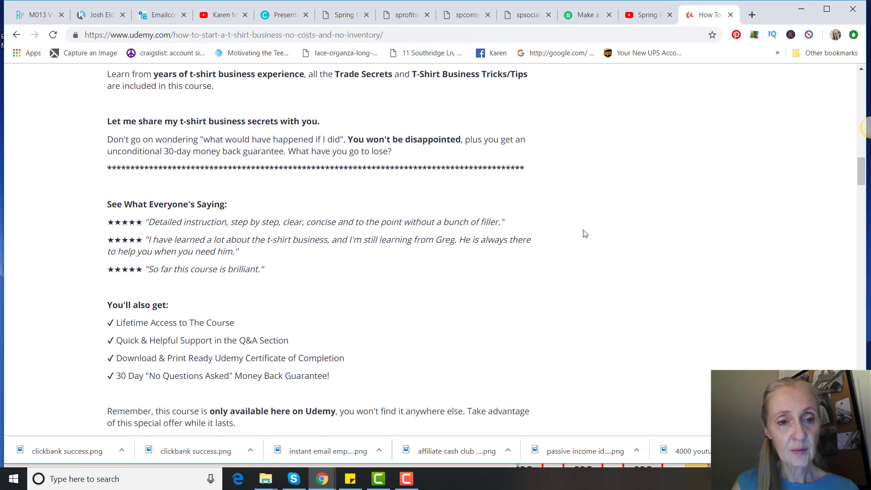
scroll(down, 3)
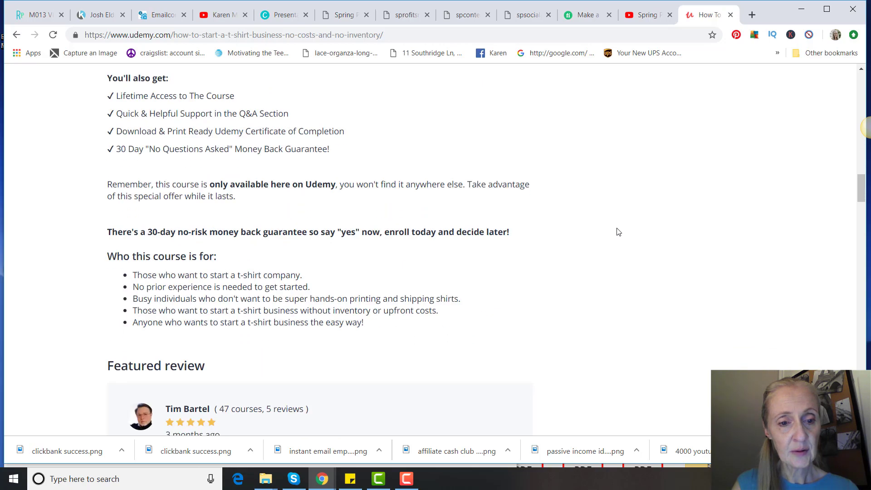
scroll(up, 3)
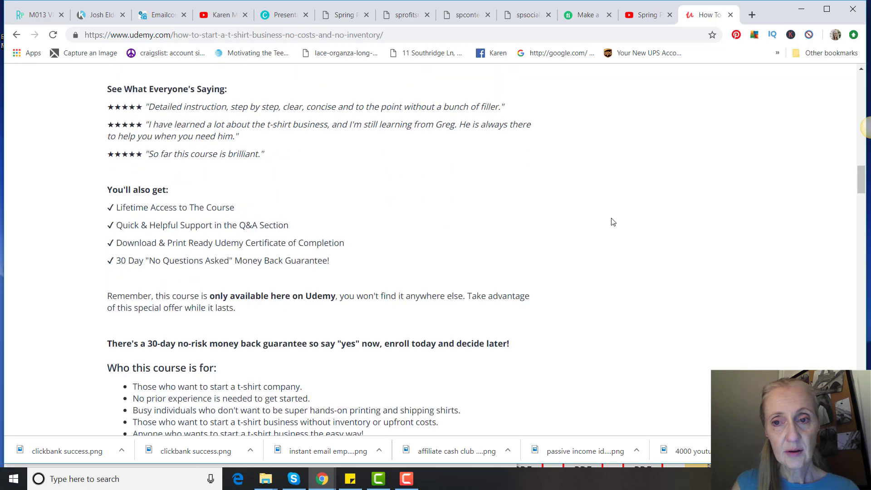
scroll(up, 3)
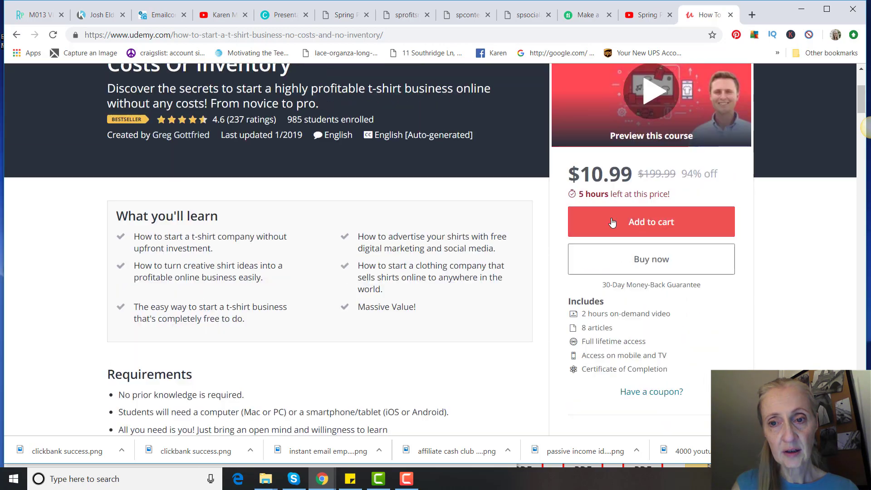
mouse_move(746, 228)
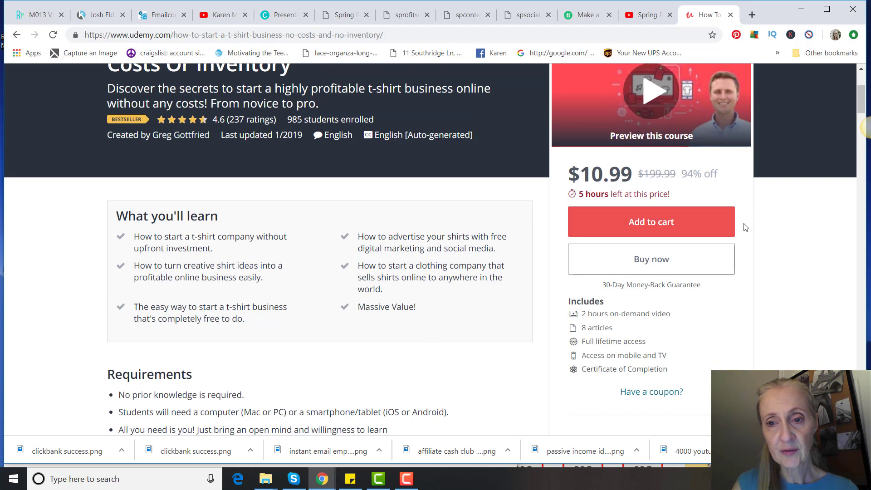
mouse_move(736, 295)
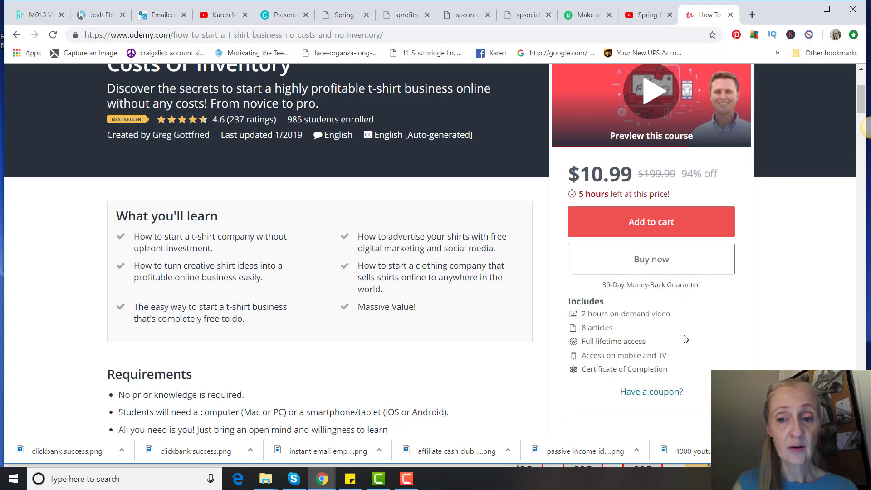
scroll(up, 3)
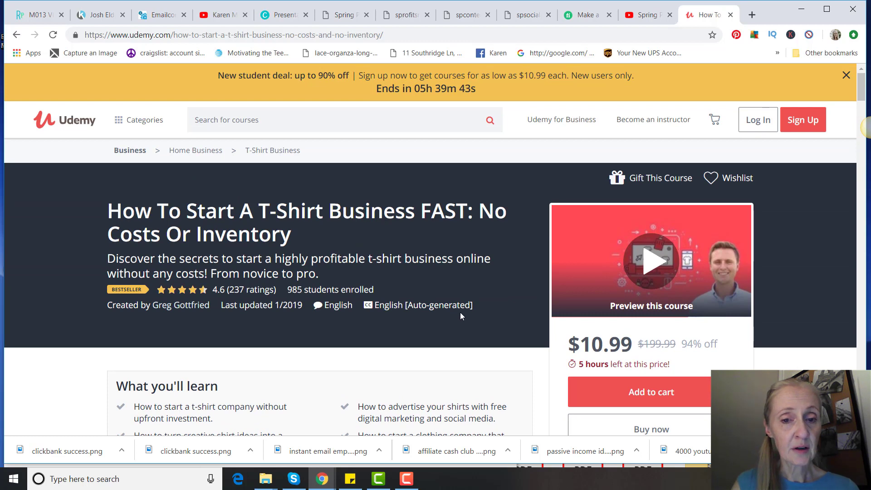
mouse_move(693, 321)
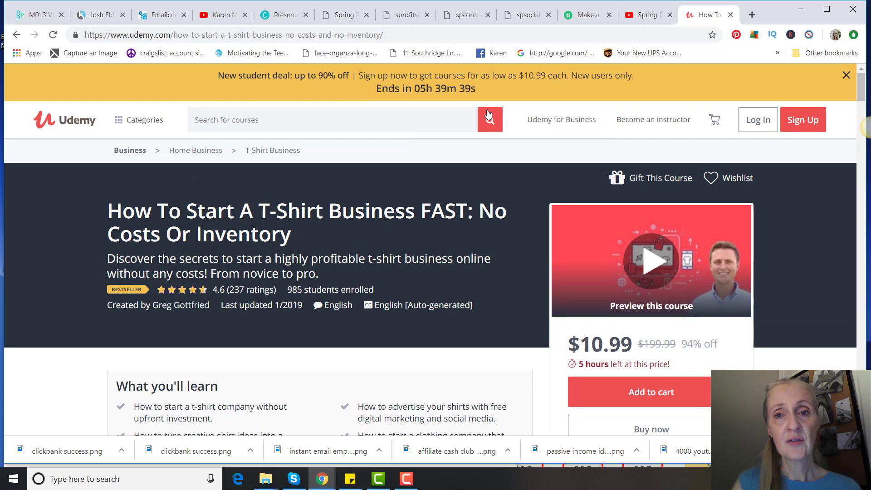
mouse_move(812, 212)
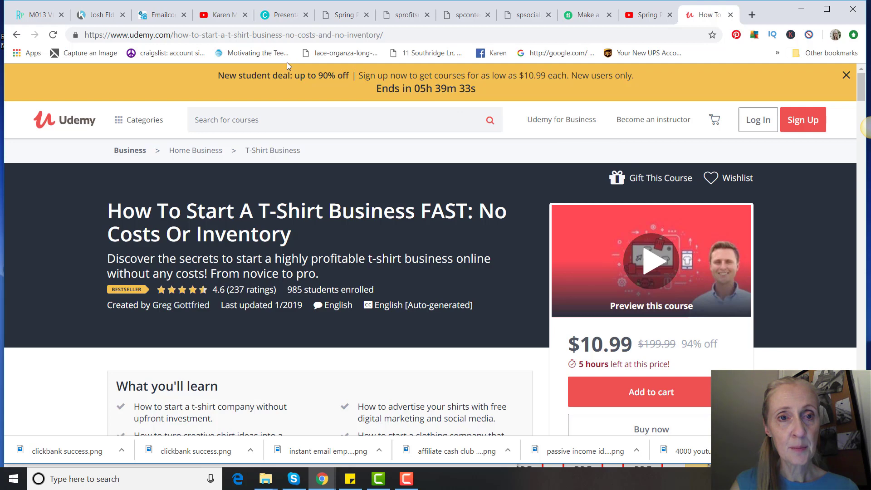
click(216, 15)
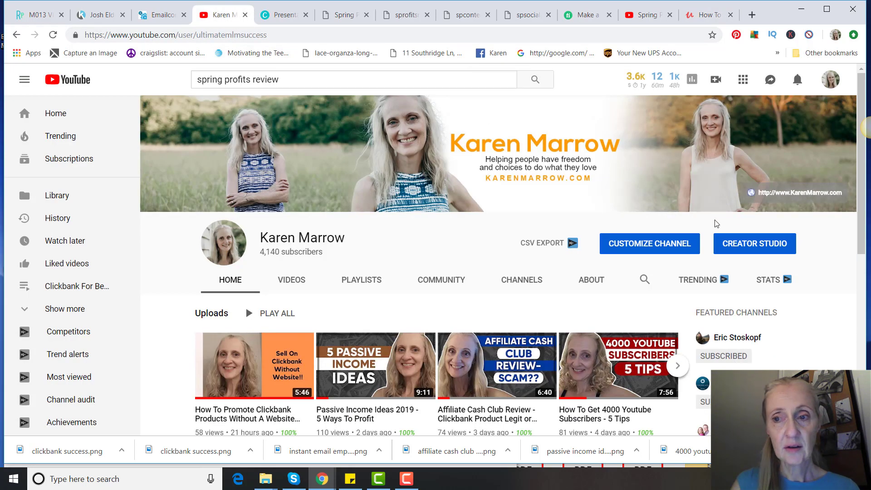
mouse_move(807, 294)
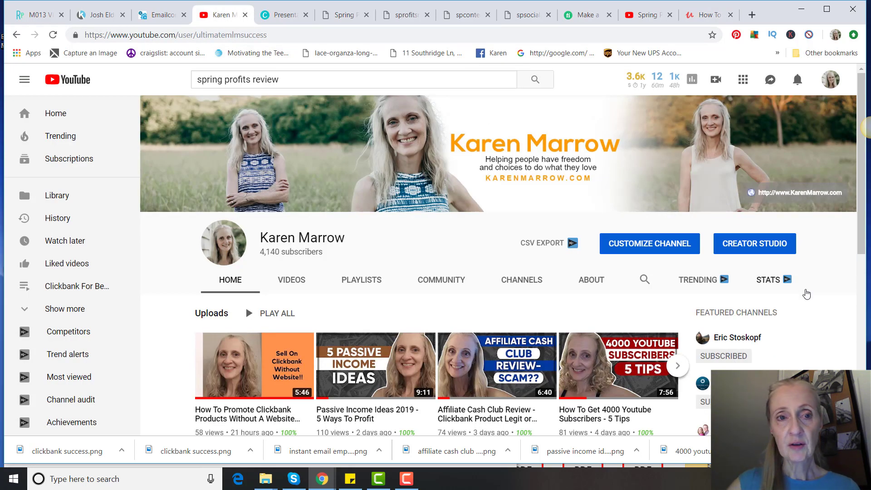